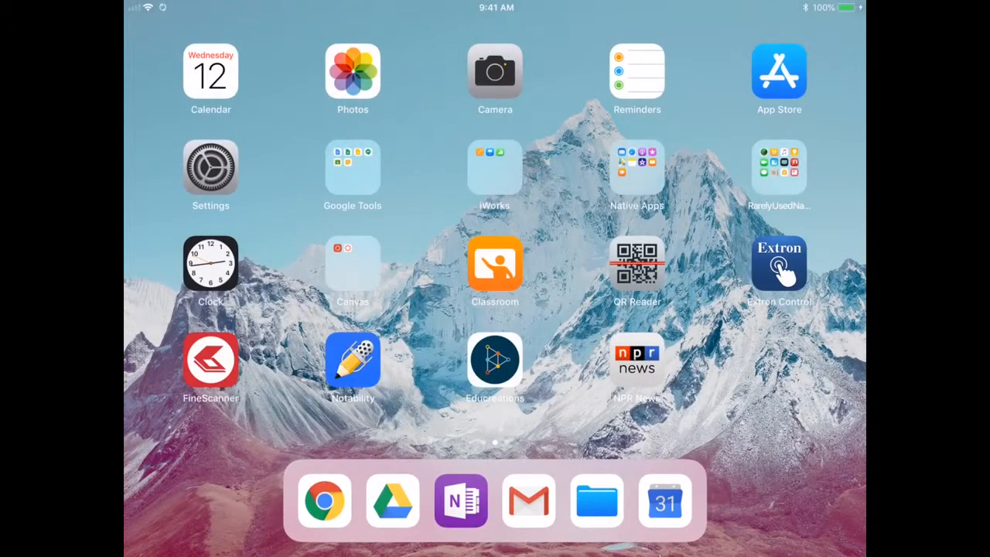
# Reach the iCloud page via Settings > Apple ID and scroll the Apps Using iCloud list
pyautogui.click(210, 167)
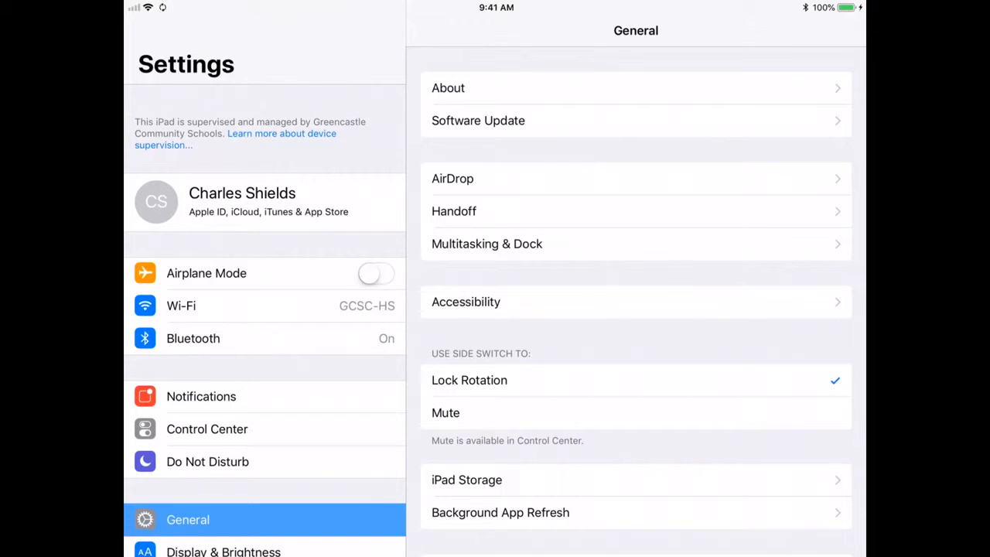
pyautogui.click(241, 201)
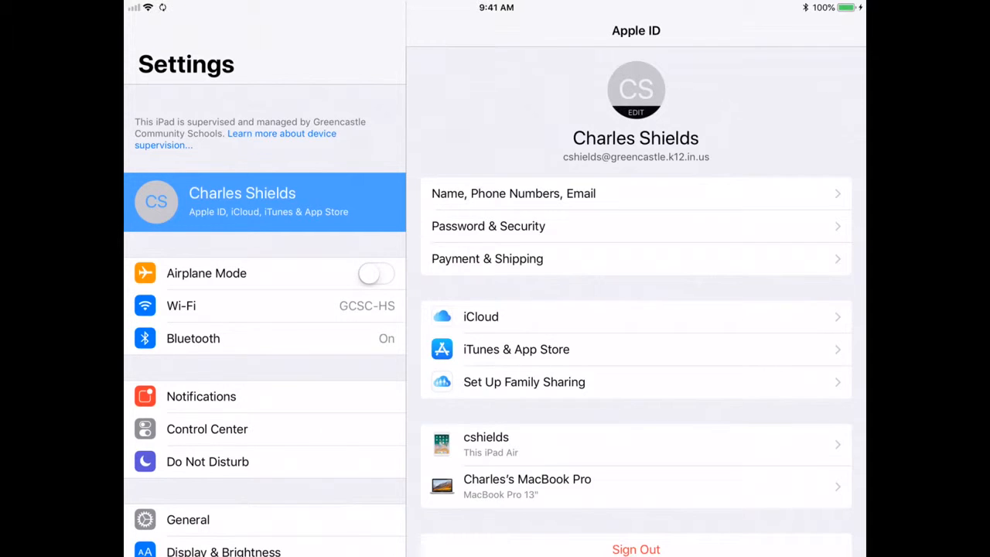
pyautogui.click(480, 315)
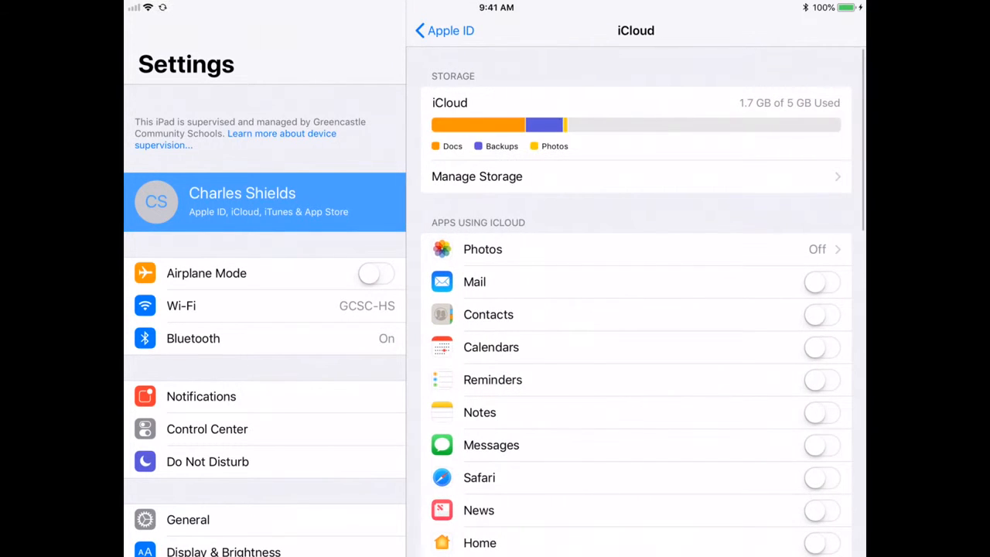
pyautogui.scroll(-3)
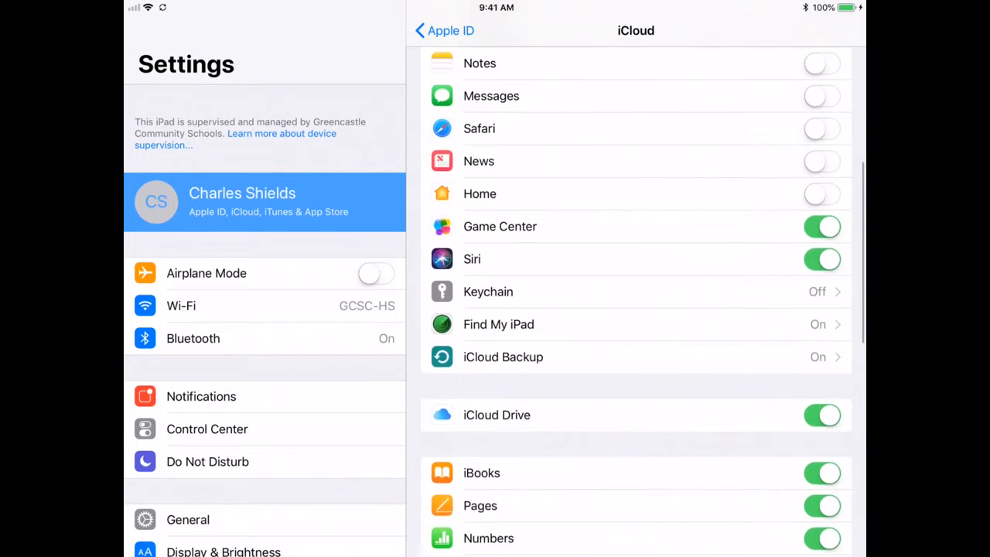
pyautogui.scroll(-3)
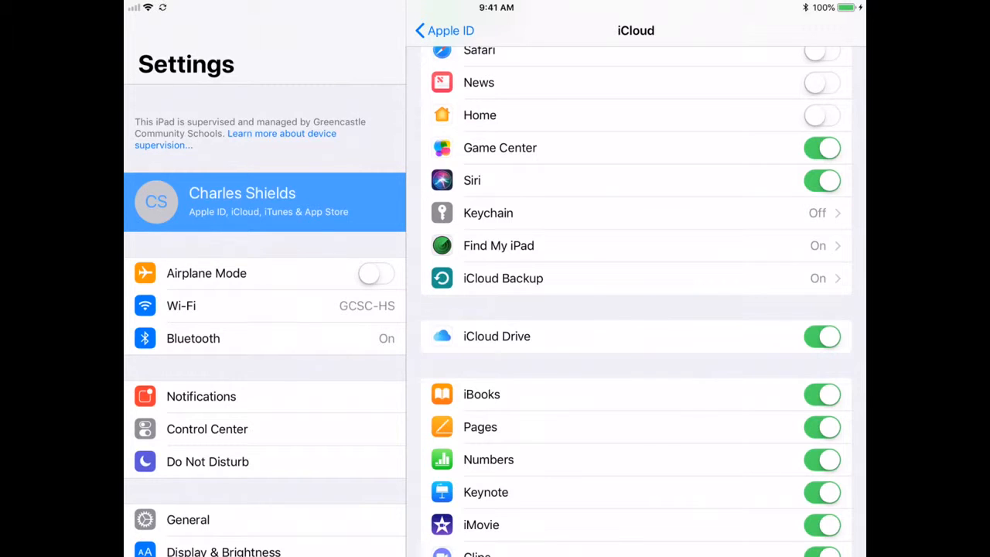
pyautogui.scroll(-3)
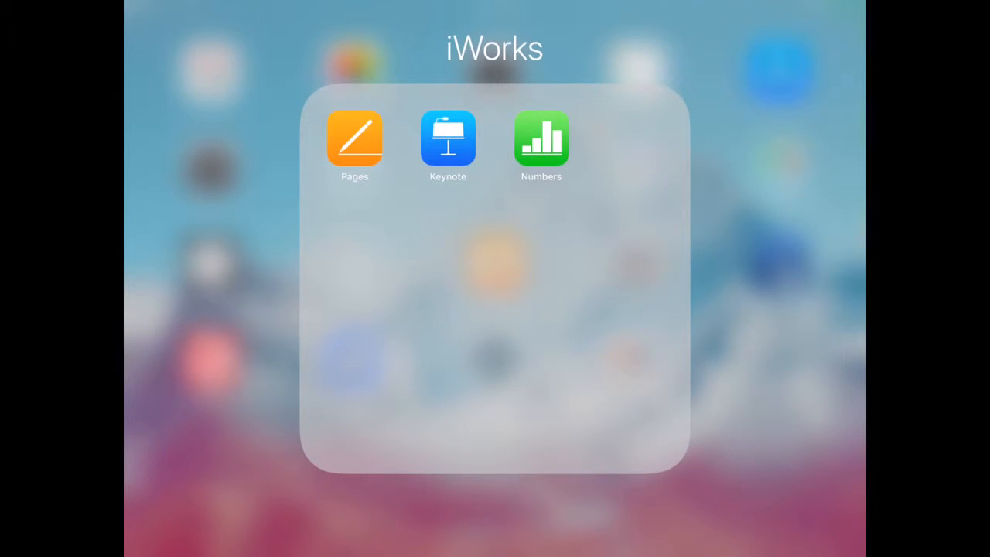
# Launch Keynote, view Browse locations, and return to Recents
pyautogui.click(449, 139)
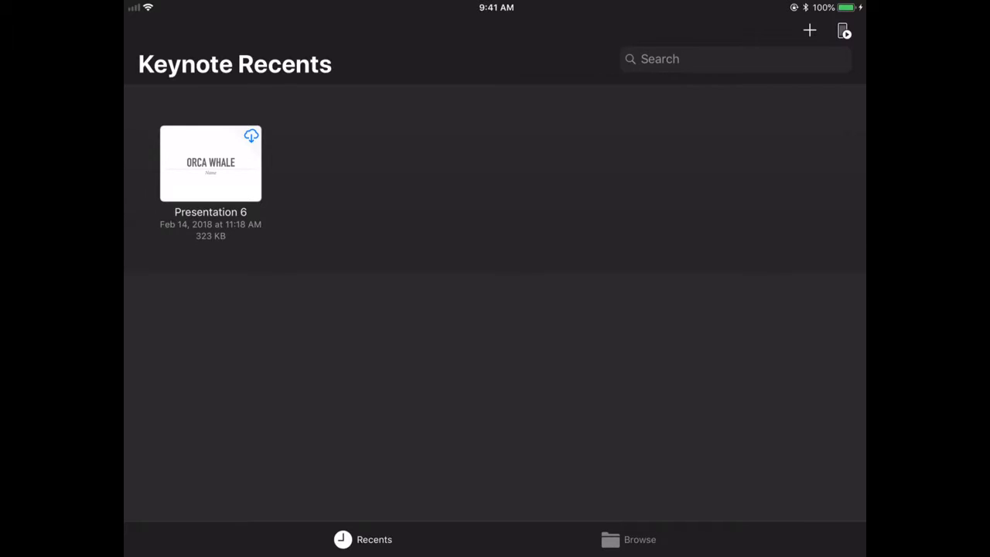
pyautogui.click(634, 540)
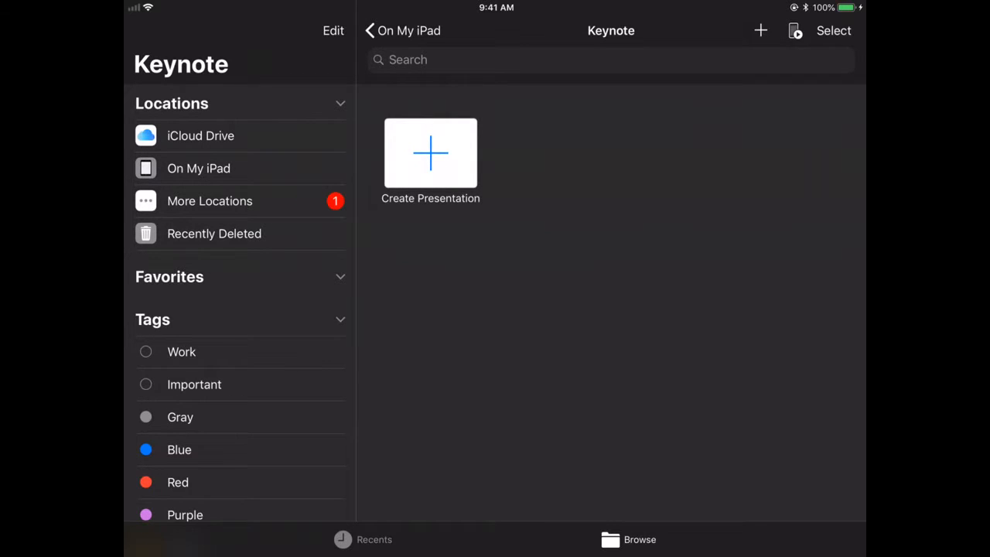
pyautogui.click(371, 538)
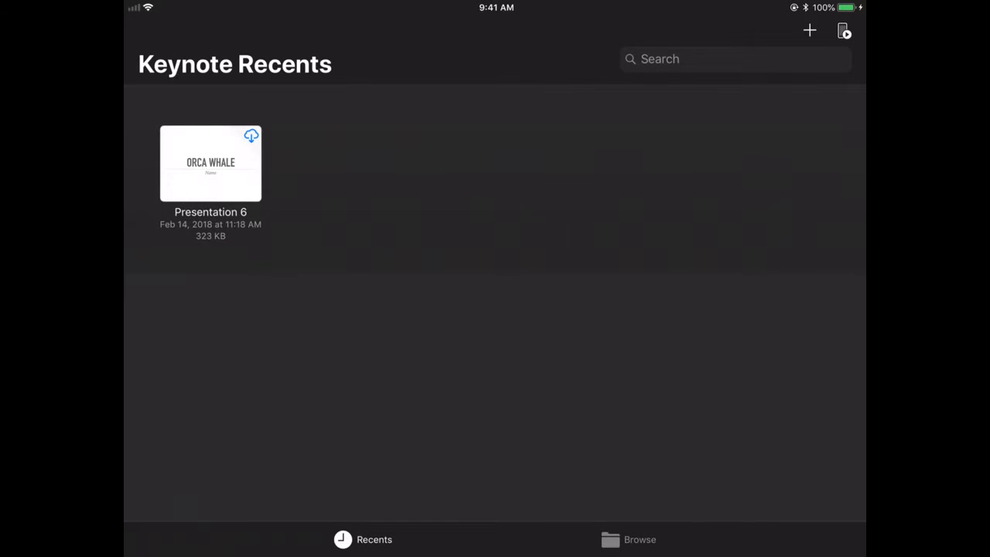
# Start and cancel a presentation search, then view and dismiss the Keynote Remote intro
pyautogui.click(734, 58)
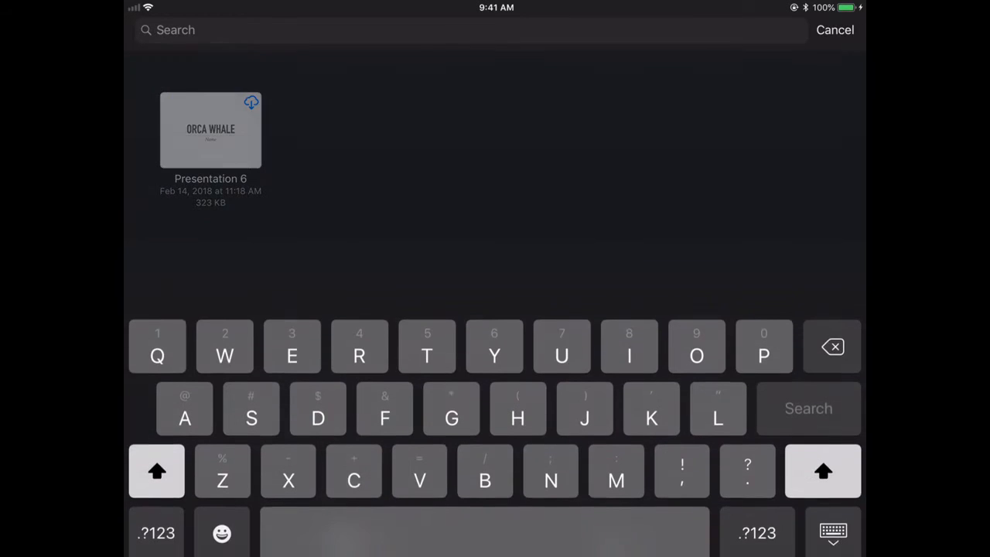
pyautogui.click(836, 31)
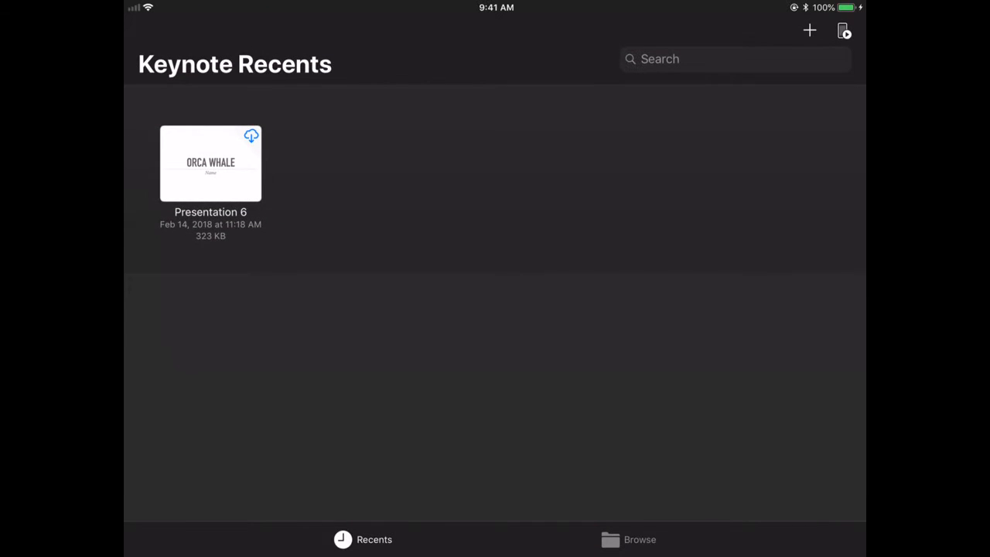
pyautogui.click(845, 31)
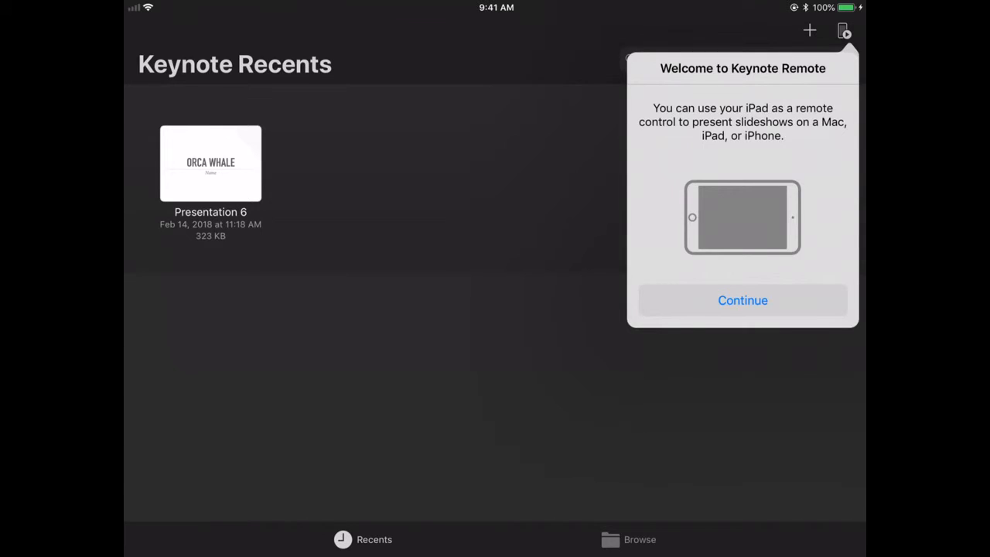
pyautogui.click(742, 300)
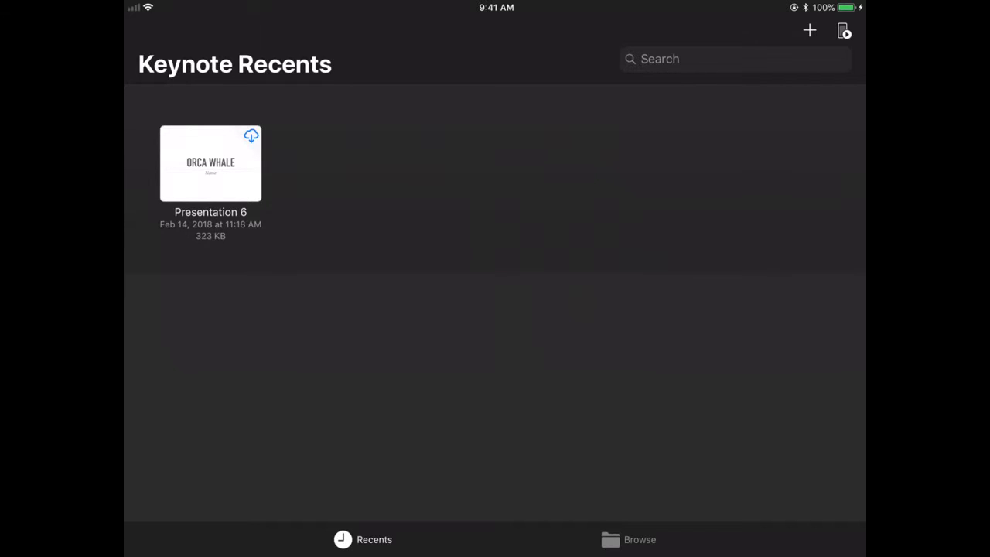
# Start a new presentation, compare Wide and Standard themes, and scroll the Standard gallery
pyautogui.click(808, 31)
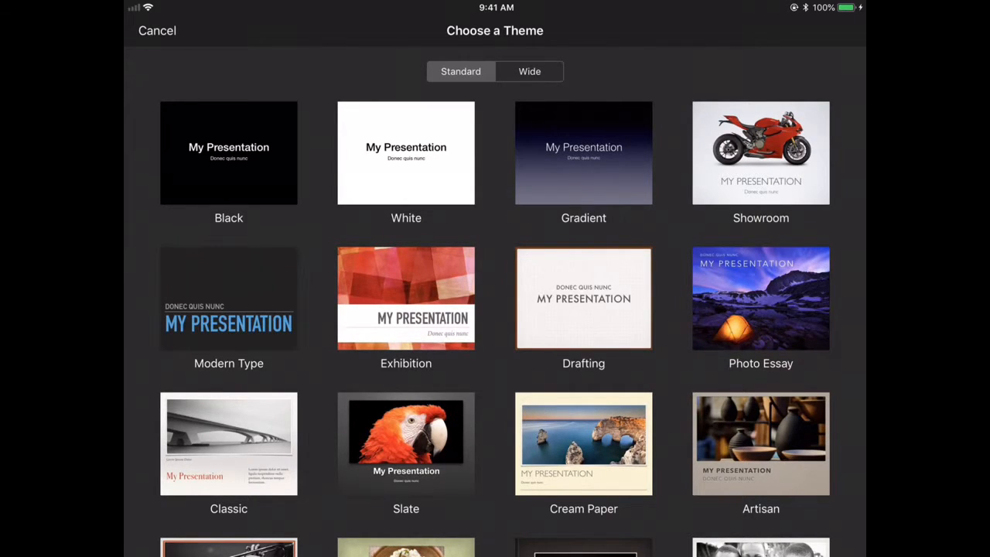
pyautogui.click(529, 71)
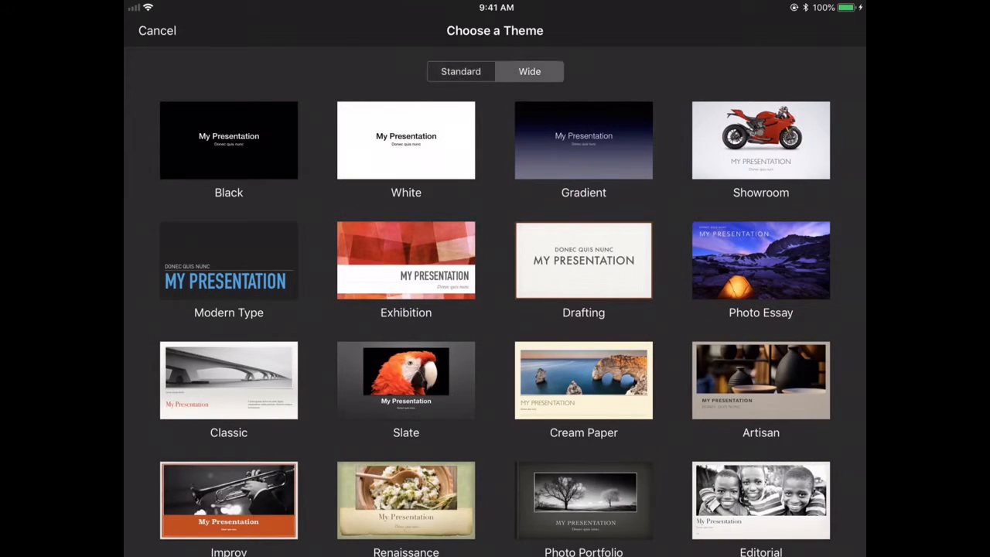
pyautogui.click(461, 72)
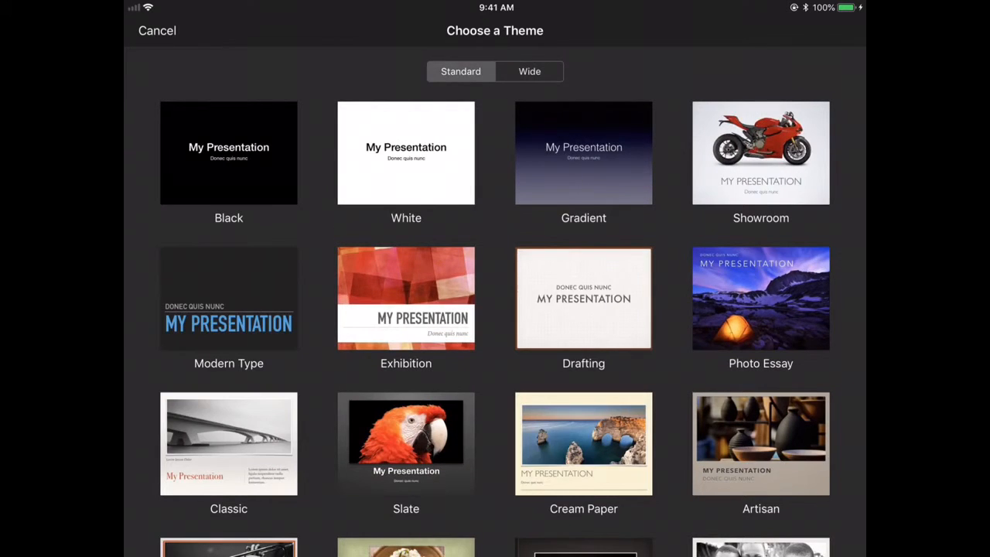
pyautogui.scroll(-3)
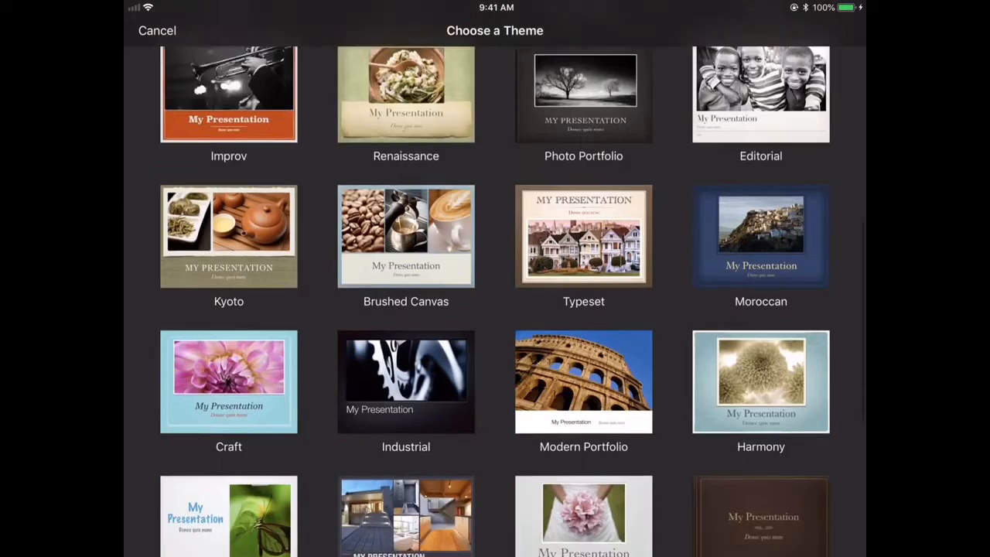
pyautogui.scroll(-3)
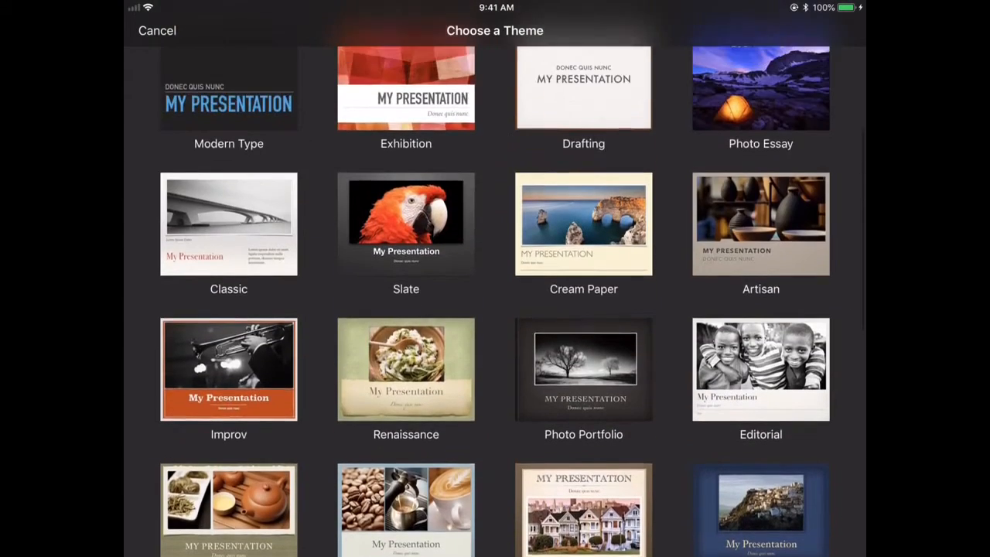
pyautogui.scroll(-3)
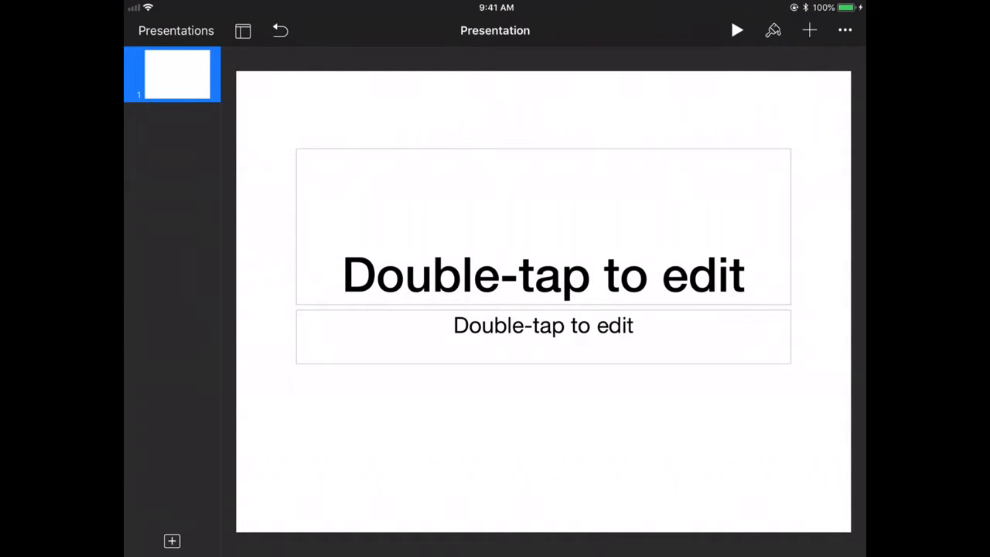
# From the View options, try Light Table, turn on presenter notes, and return to Slide View
pyautogui.click(243, 31)
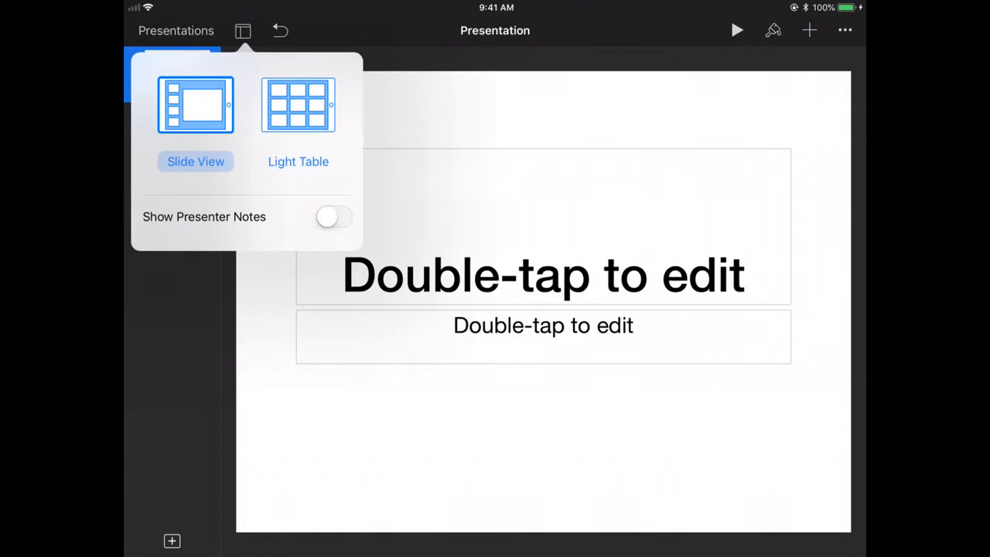
pyautogui.click(297, 105)
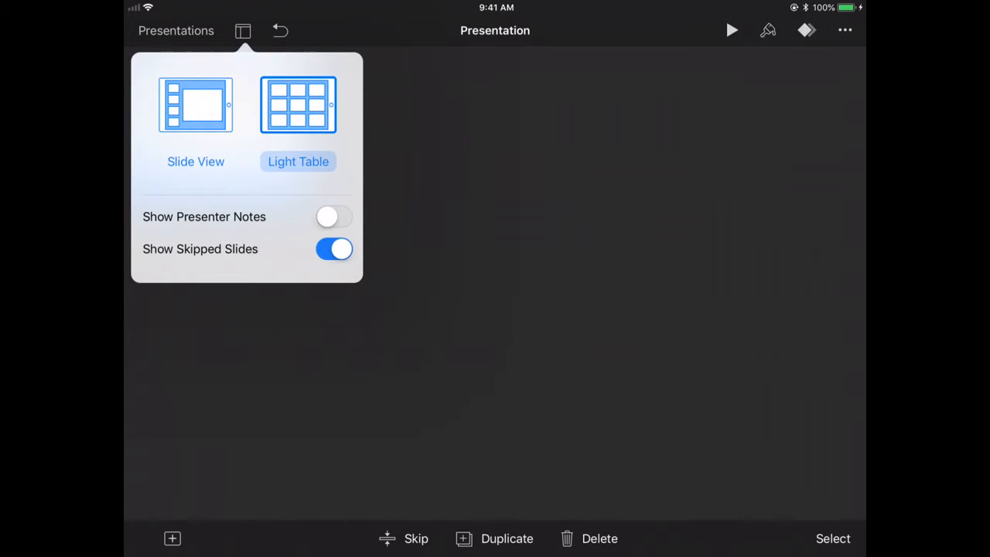
pyautogui.click(334, 216)
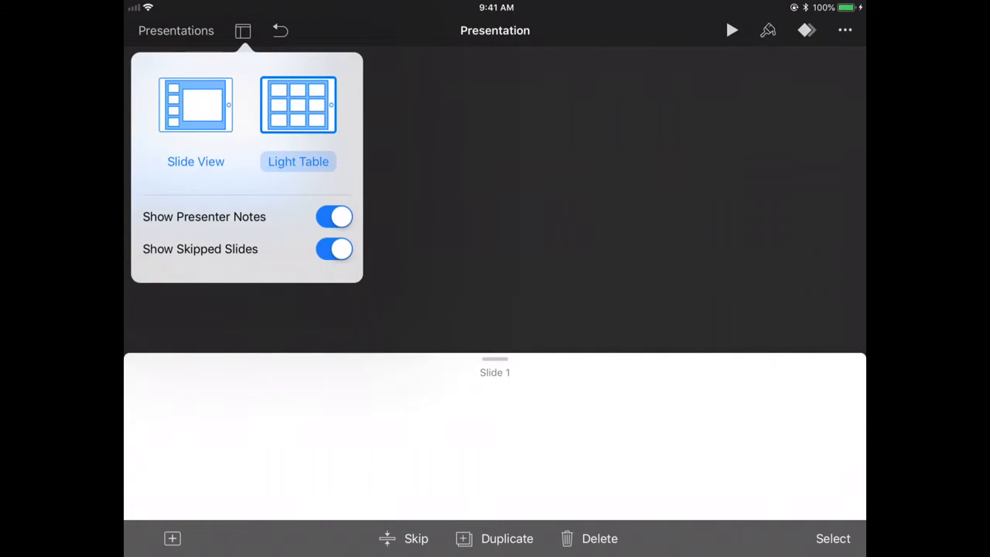
pyautogui.click(194, 105)
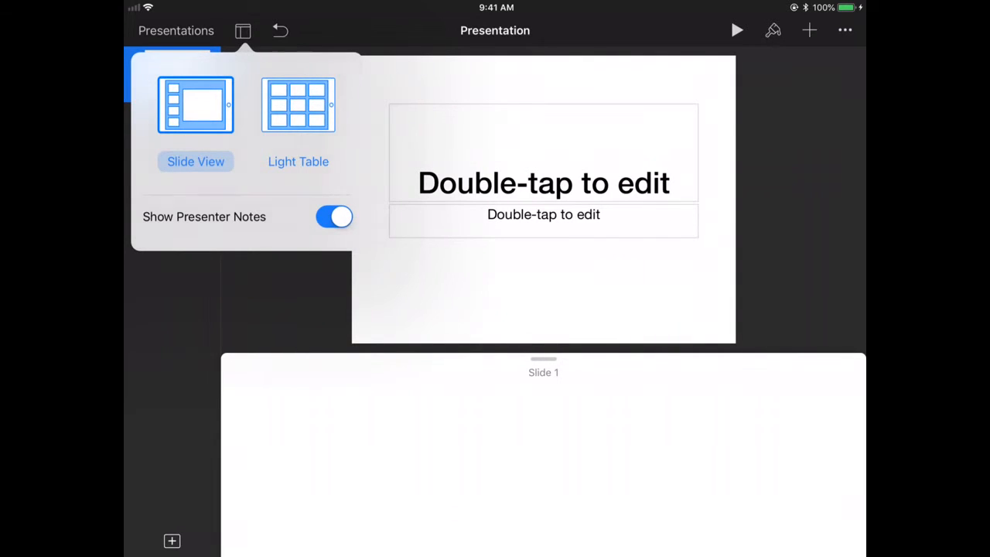
pyautogui.click(242, 31)
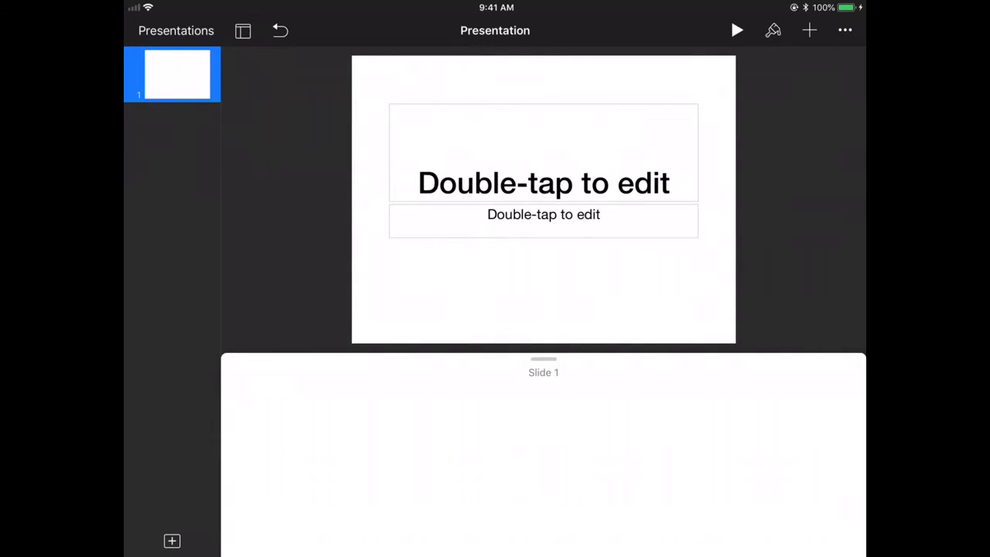
# Add a second slide with the Photo - 3 Up layout and bring up its master layouts
pyautogui.click(172, 542)
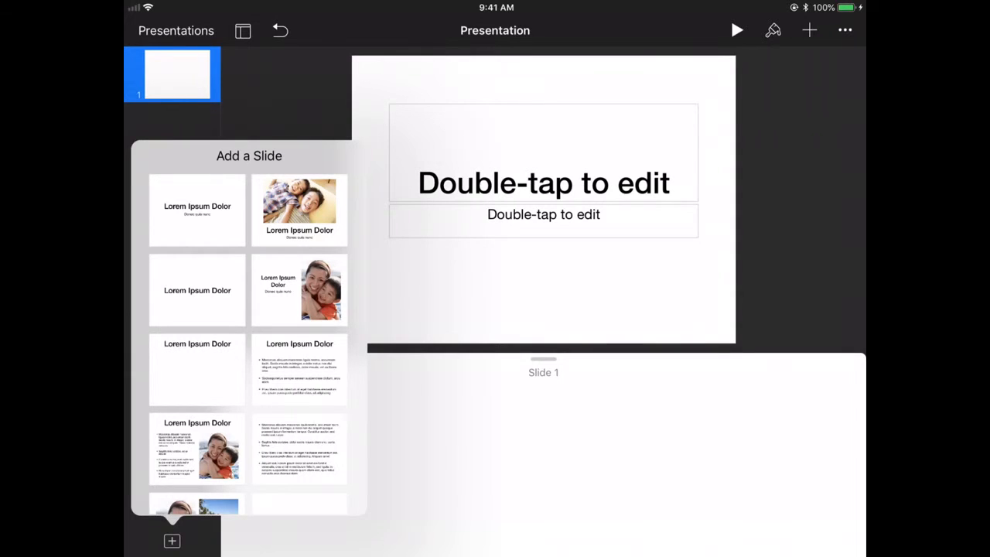
pyautogui.scroll(-3)
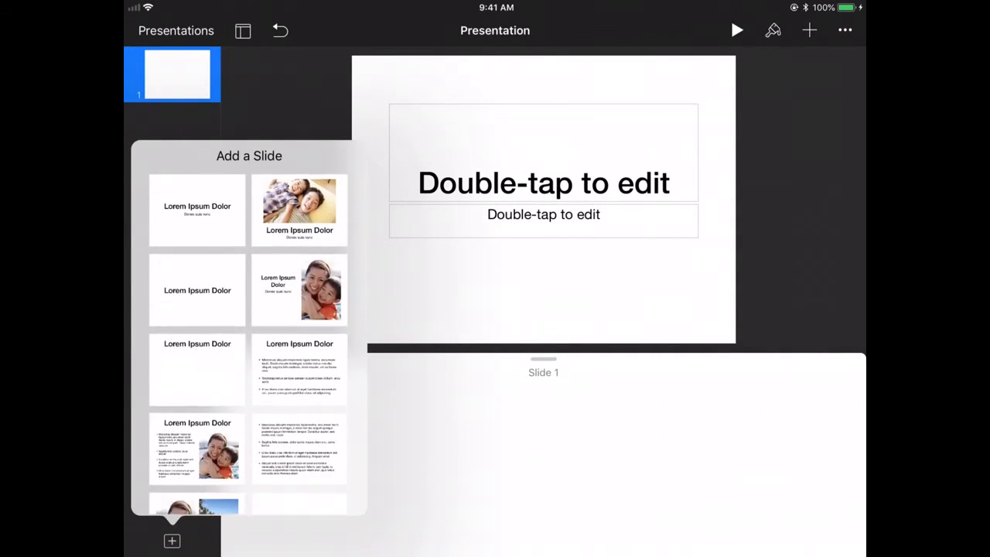
pyautogui.scroll(-3)
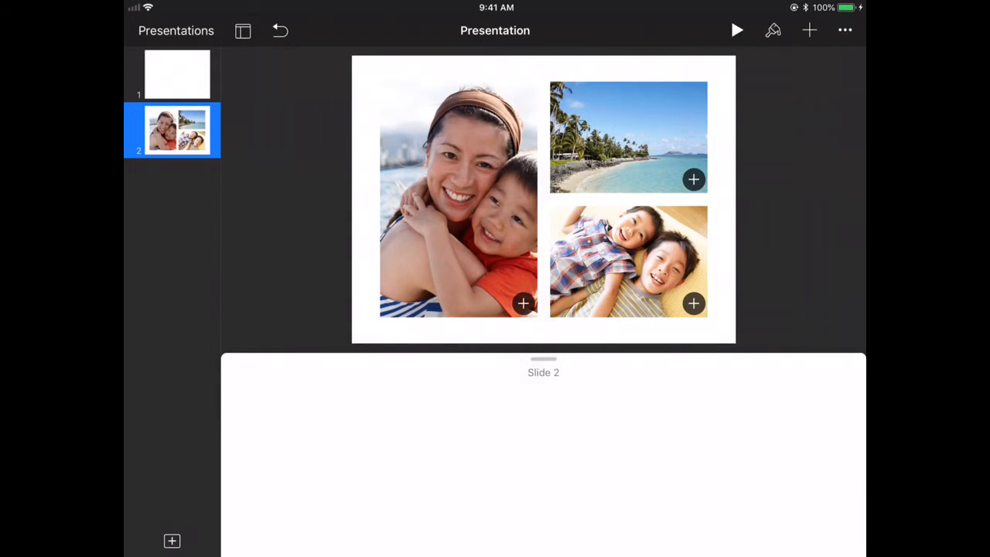
pyautogui.click(772, 31)
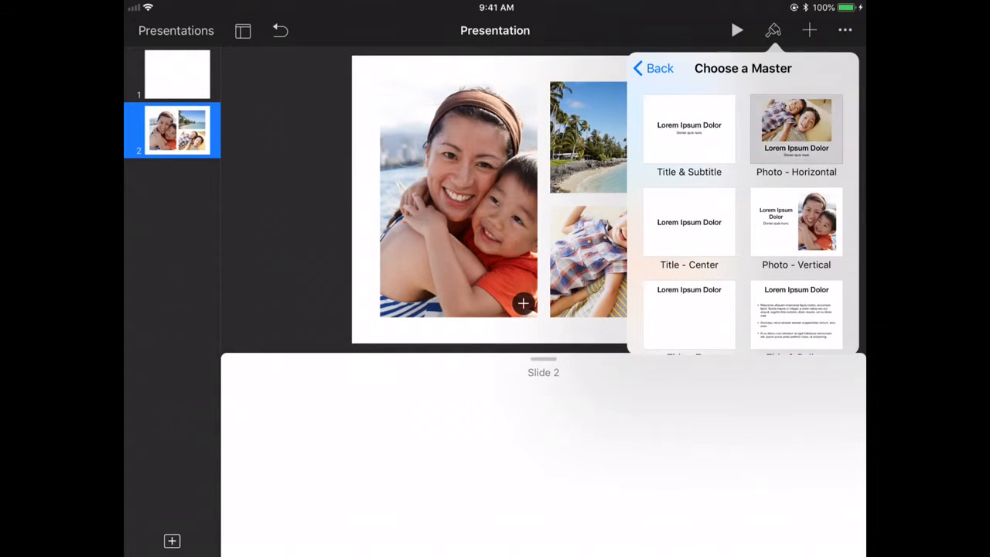
# Apply the Photo - 3 Up master to slide 2 from the layout settings
pyautogui.click(795, 127)
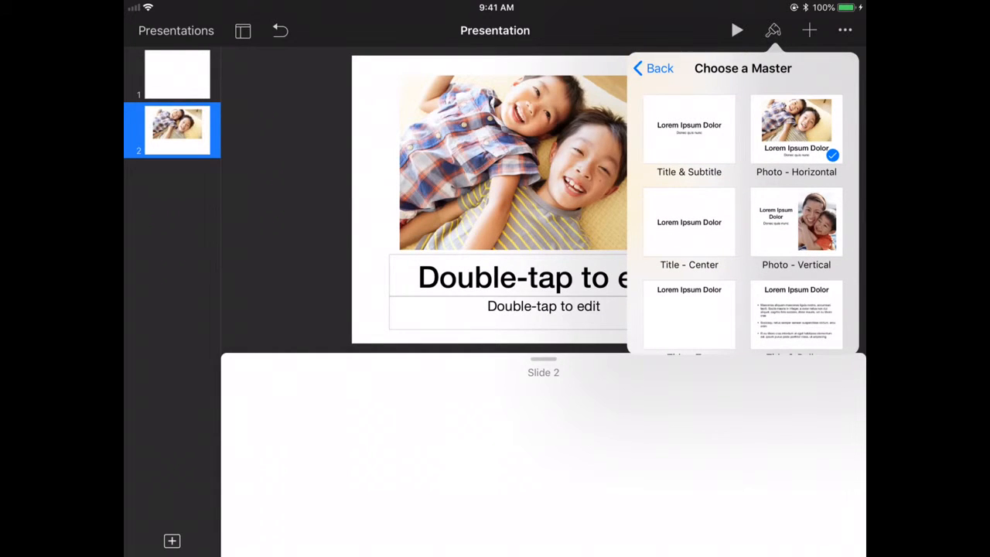
pyautogui.click(689, 223)
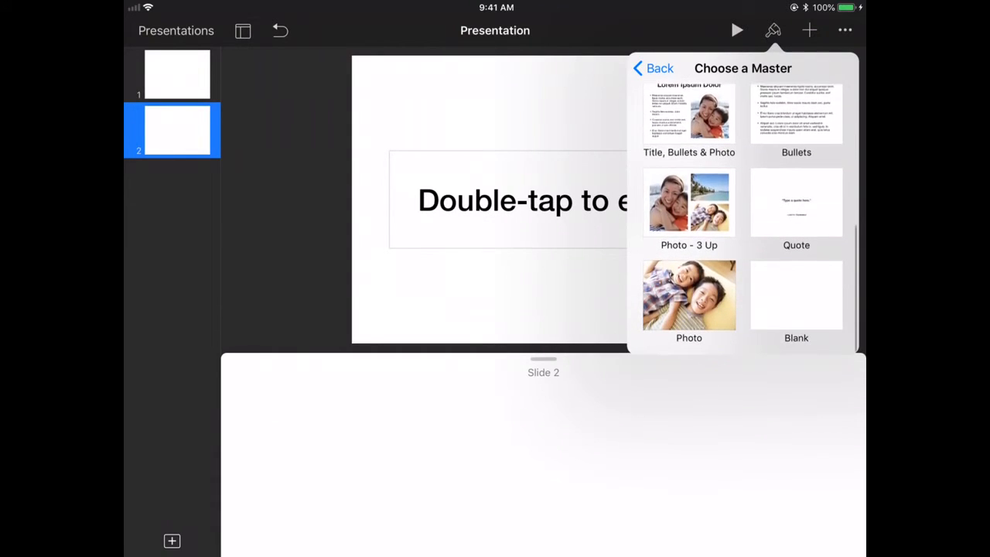
pyautogui.click(690, 203)
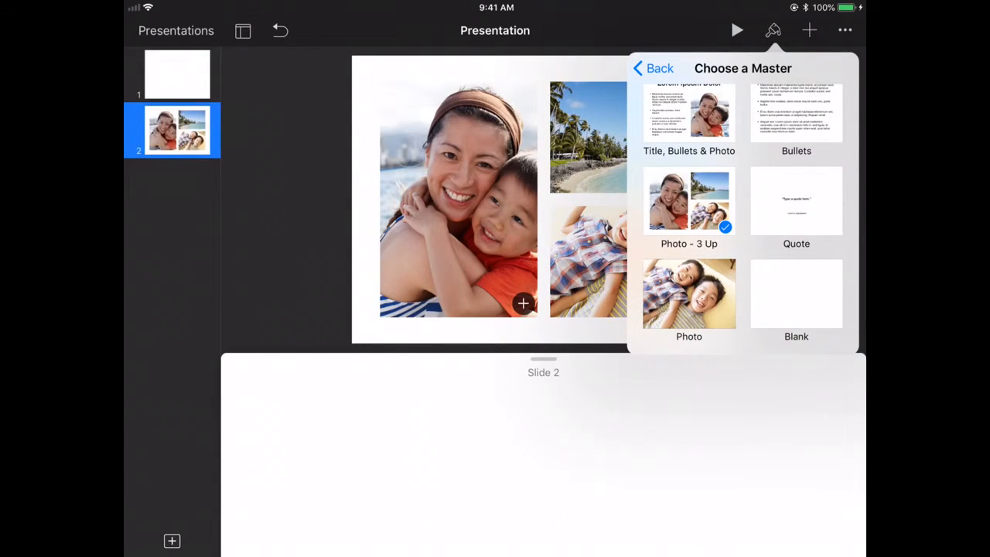
pyautogui.click(656, 68)
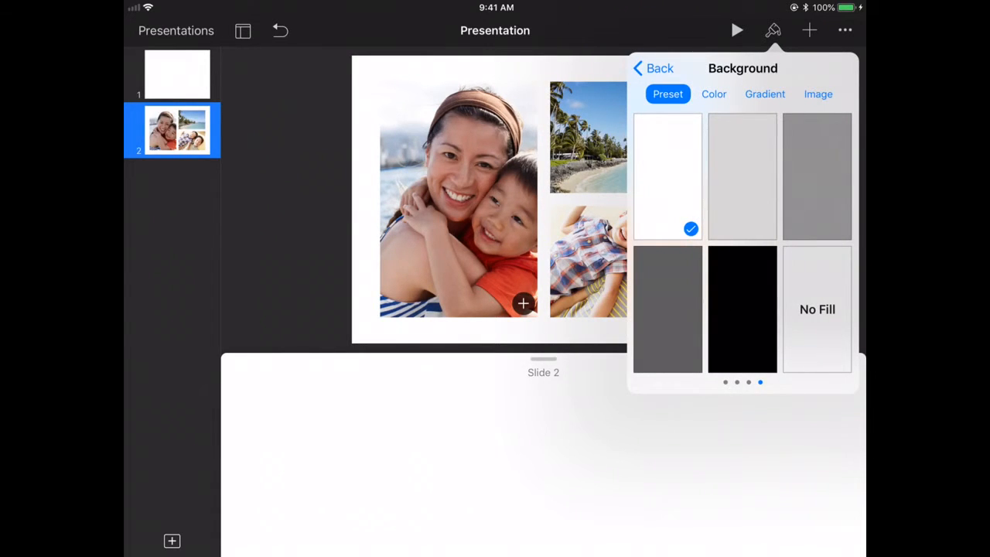
# Try colour and gradient backgrounds, then set a grey textured image tiled at 50% scale
pyautogui.click(713, 95)
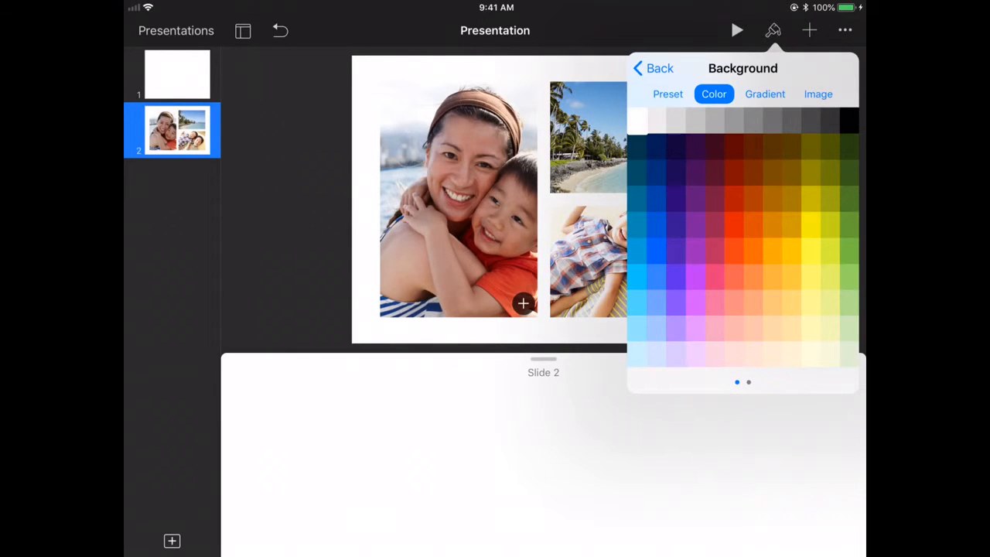
pyautogui.click(764, 95)
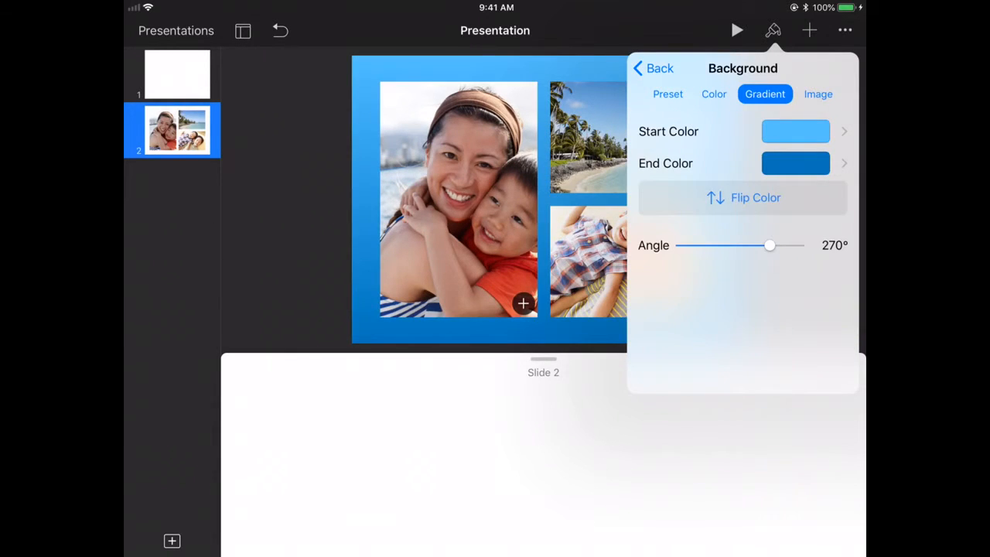
pyautogui.click(817, 95)
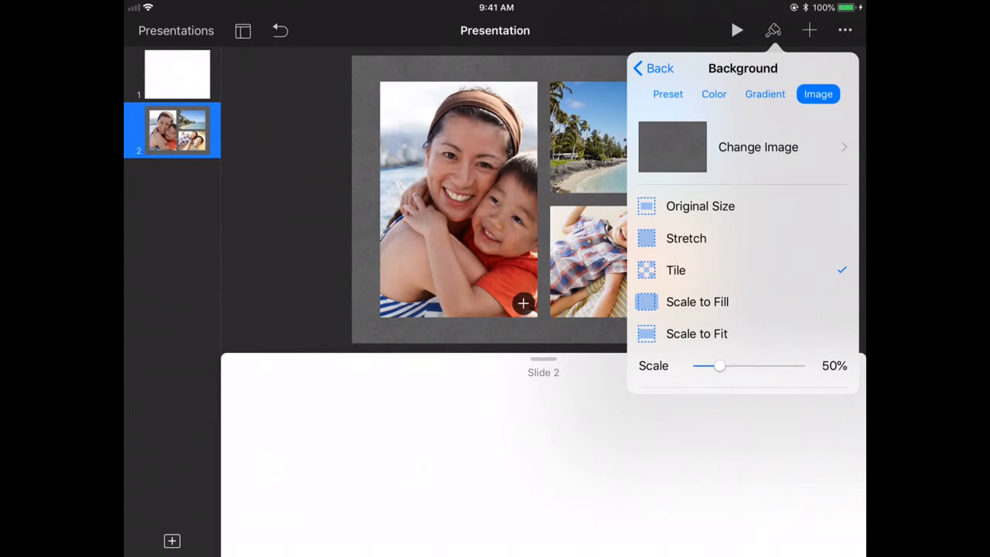
pyautogui.click(653, 68)
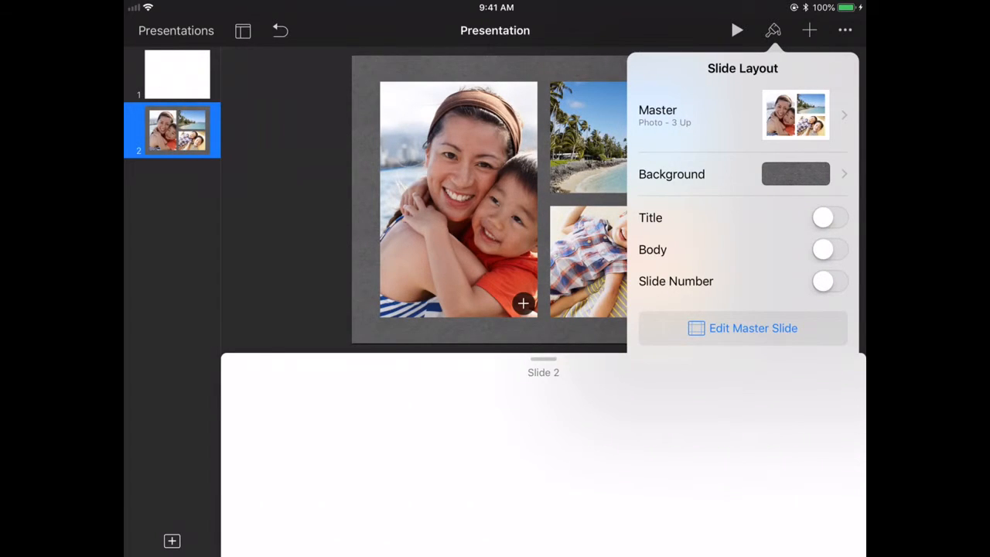
# Toggle the Title, Body and Slide Number placeholders off on slide 2 and enter master editing
pyautogui.click(829, 216)
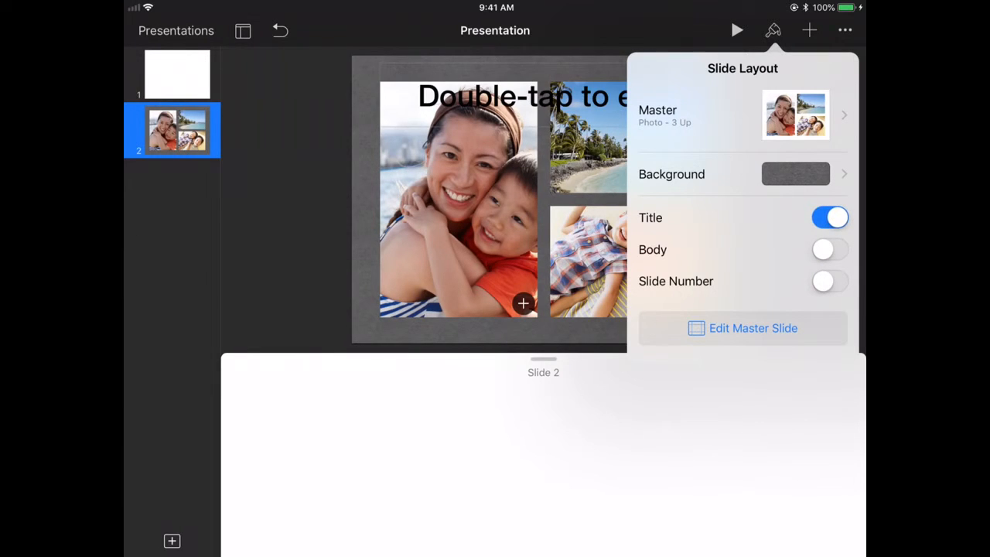
pyautogui.click(829, 249)
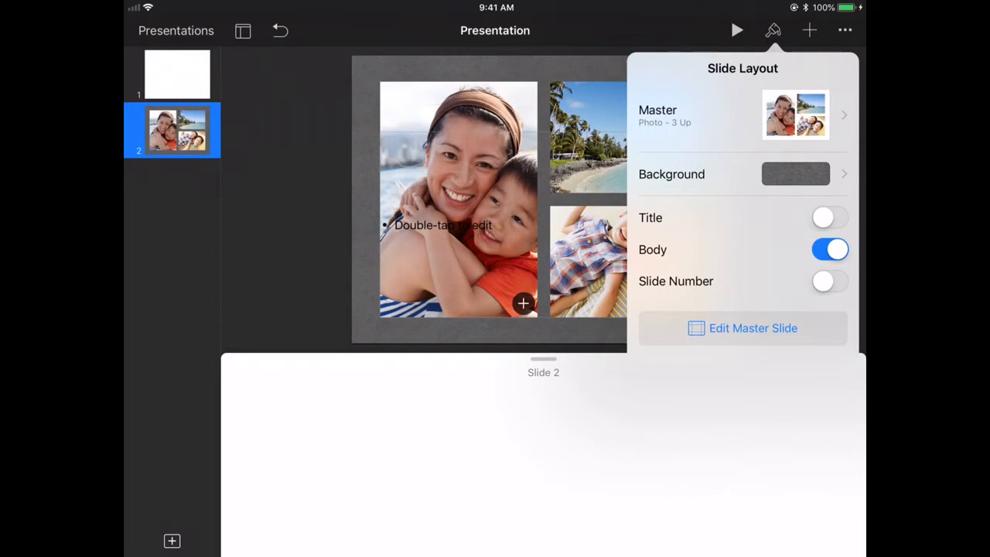
pyautogui.click(829, 249)
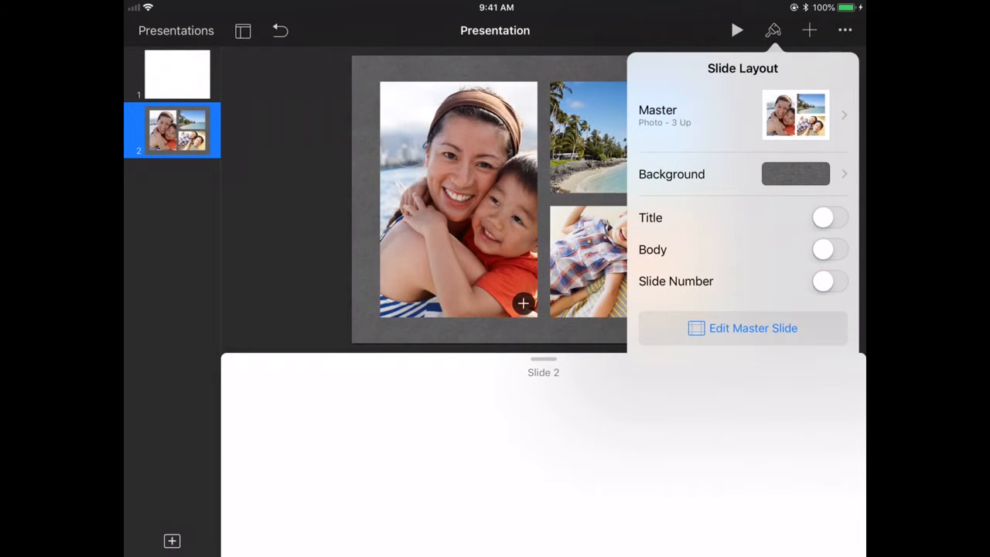
pyautogui.click(829, 281)
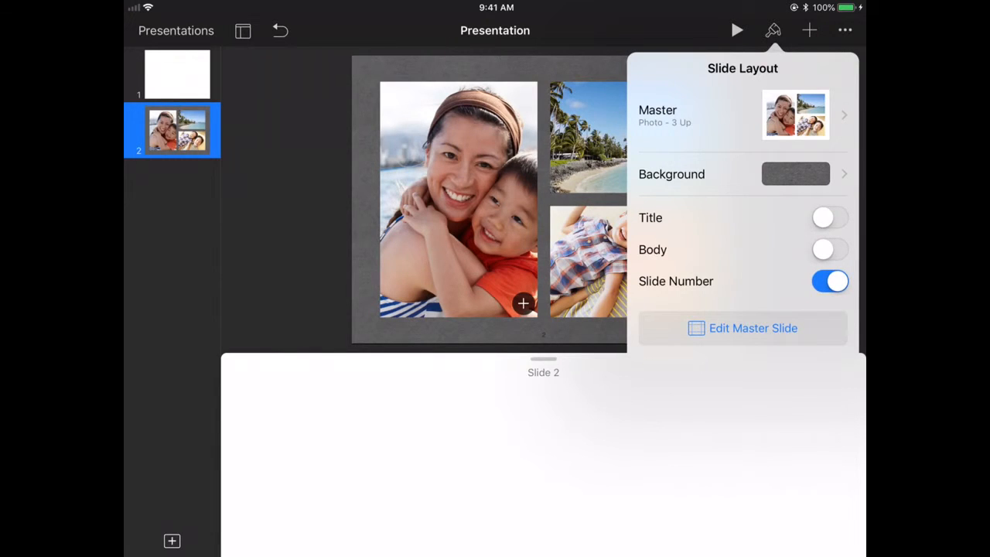
pyautogui.click(828, 282)
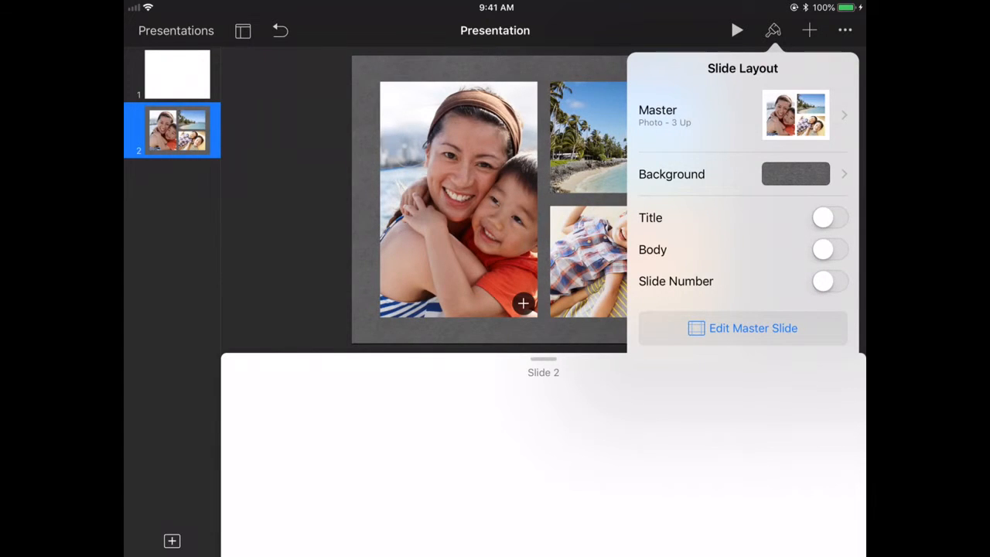
pyautogui.click(743, 328)
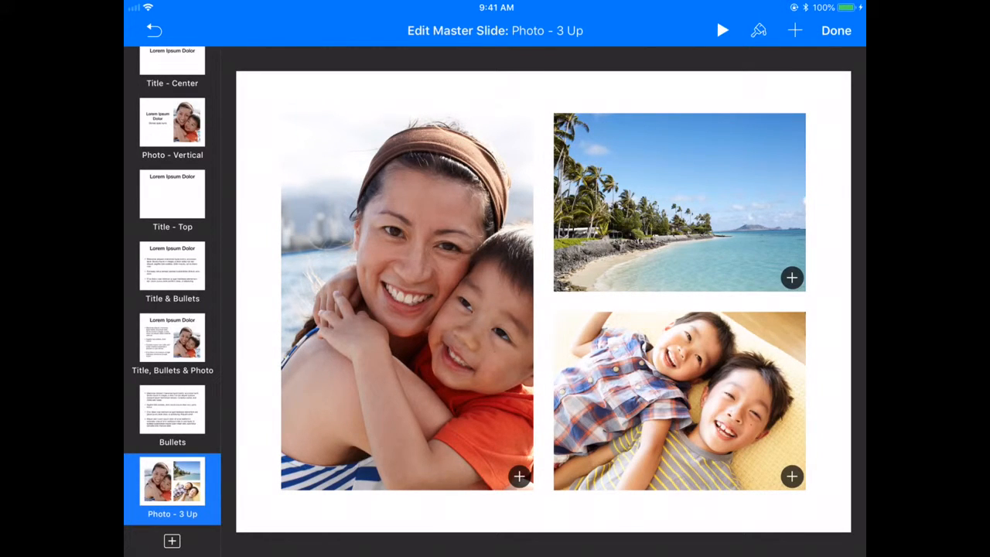
# Give the Photo - 3 Up master a light grey background, revert it, and finish editing
pyautogui.click(755, 31)
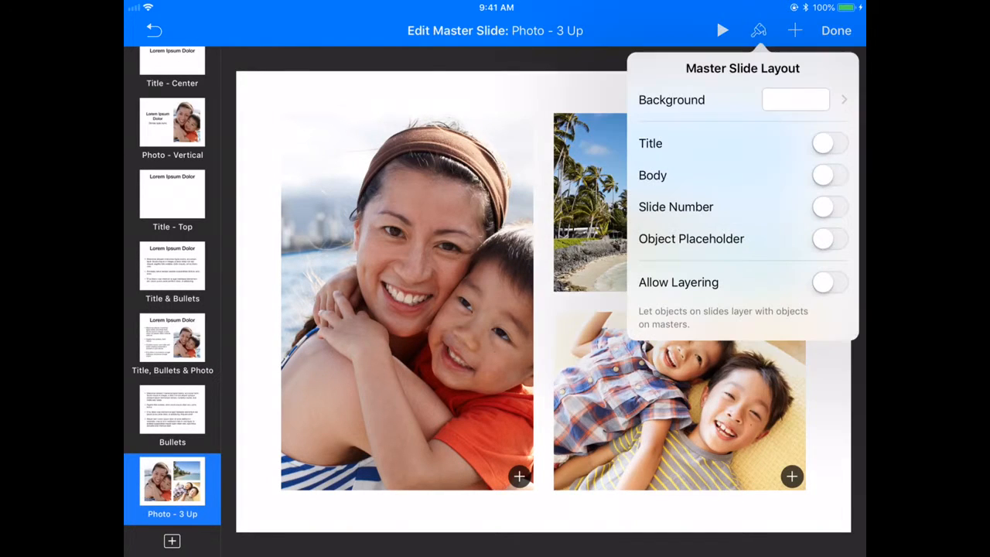
pyautogui.click(795, 99)
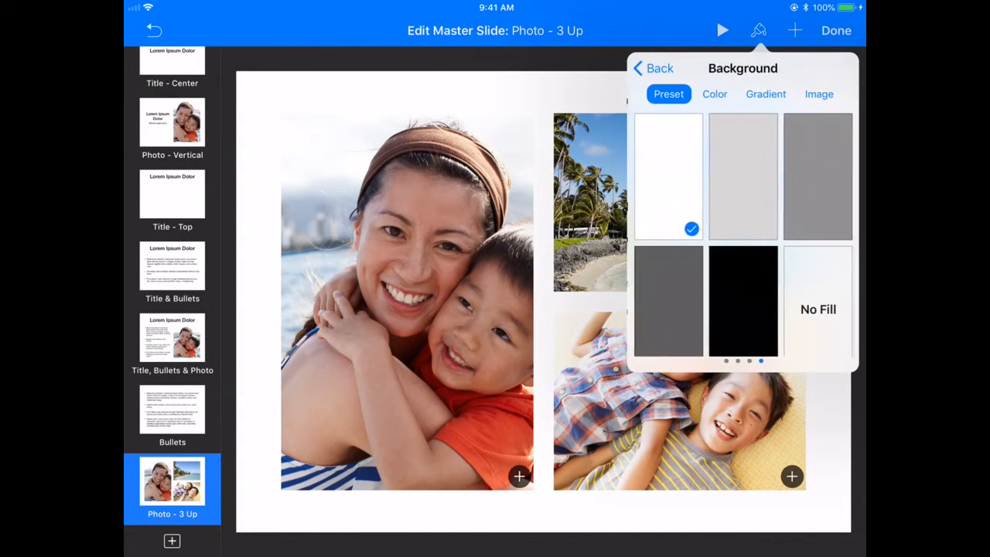
pyautogui.click(742, 176)
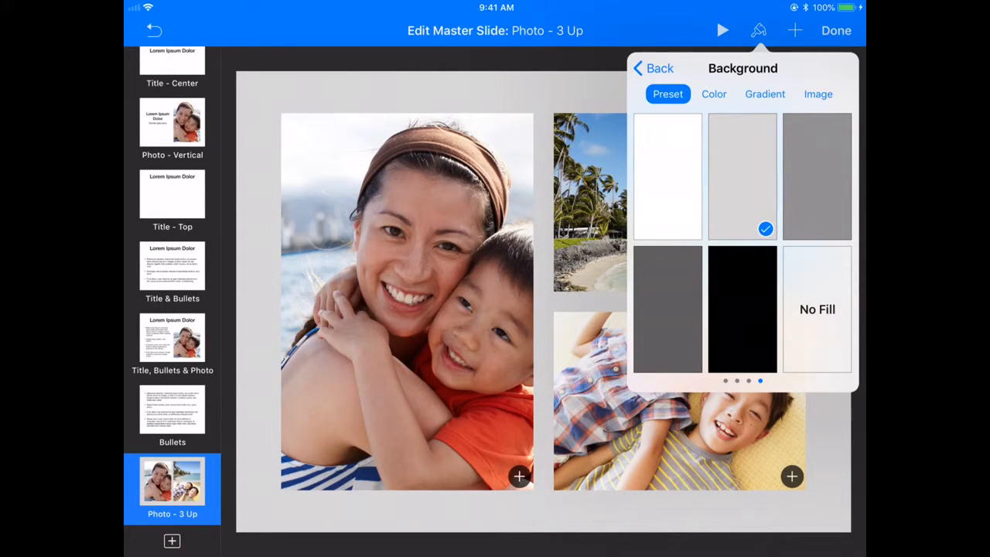
pyautogui.click(652, 68)
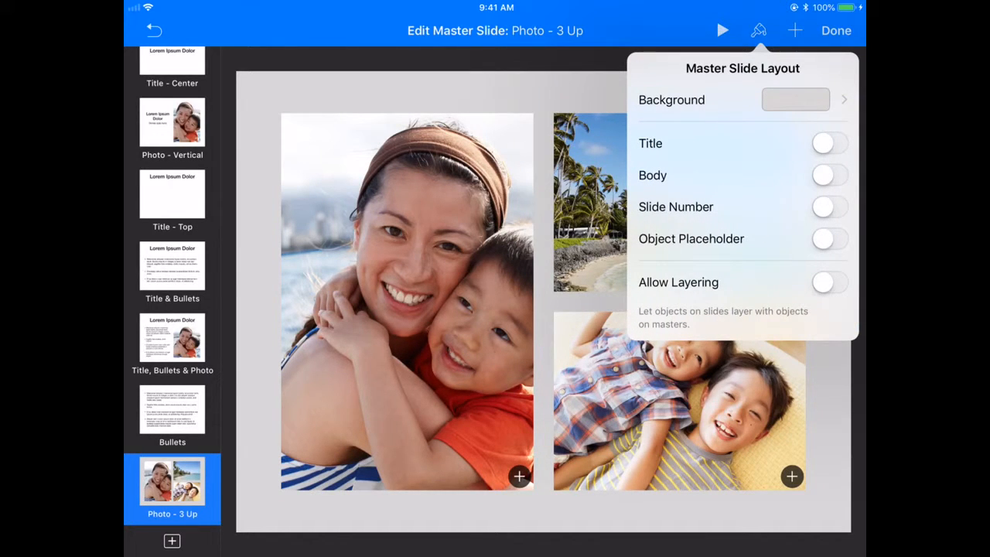
pyautogui.click(795, 99)
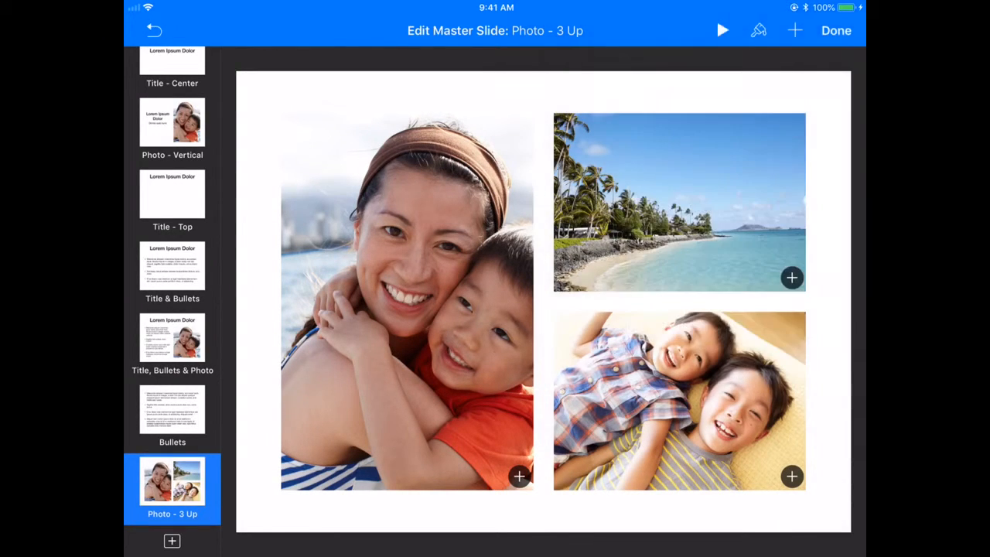
pyautogui.click(835, 32)
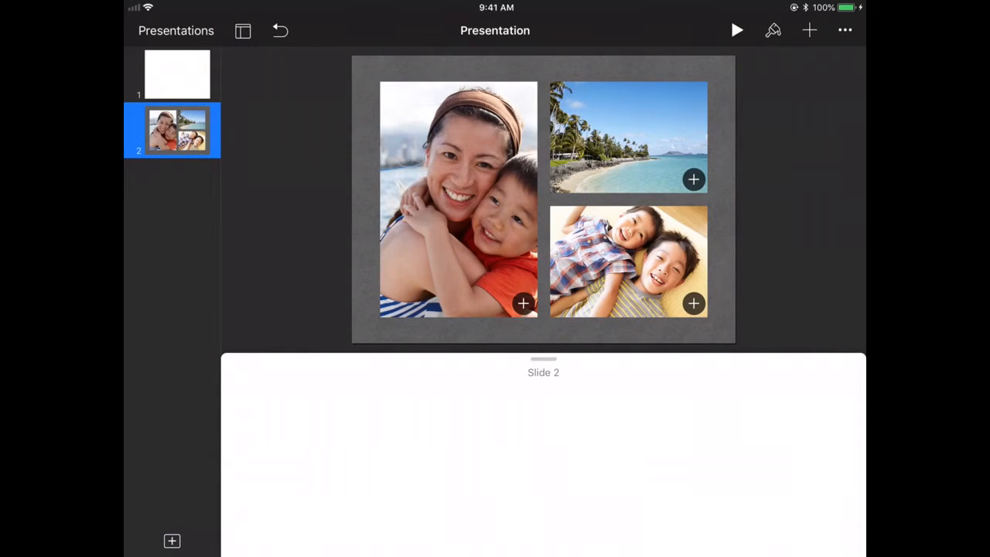
# Browse the insert menu's tables, 2D and interactive charts, then the shapes library
pyautogui.click(809, 31)
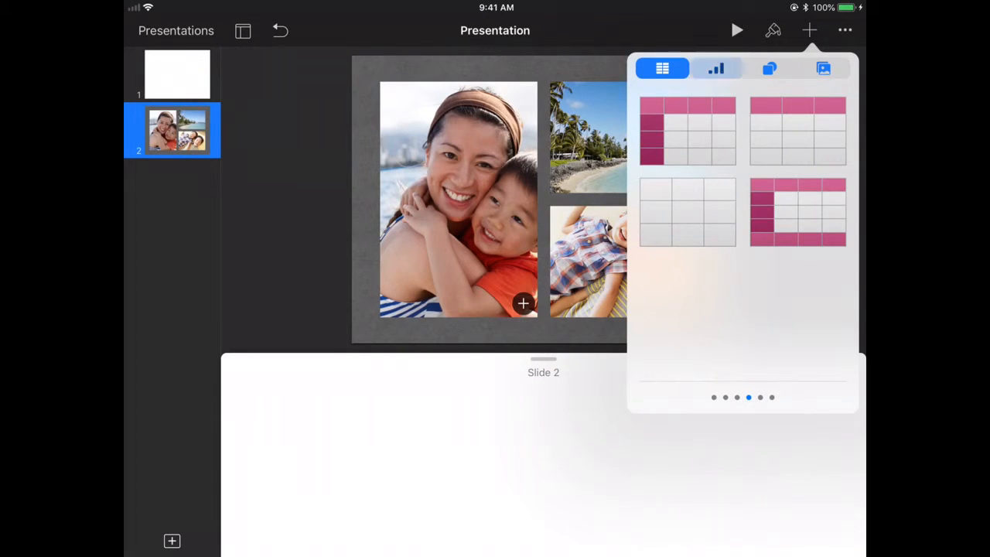
pyautogui.click(714, 68)
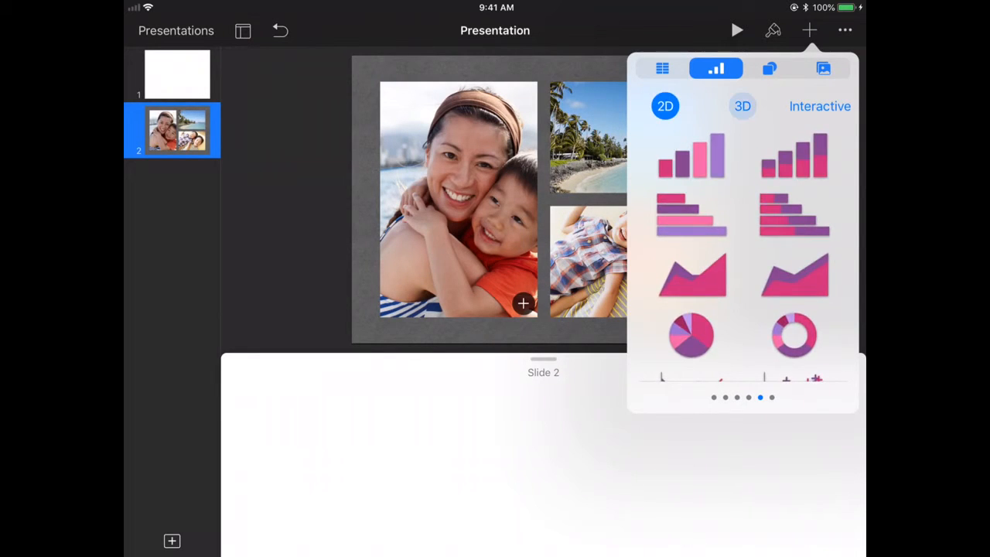
pyautogui.click(819, 105)
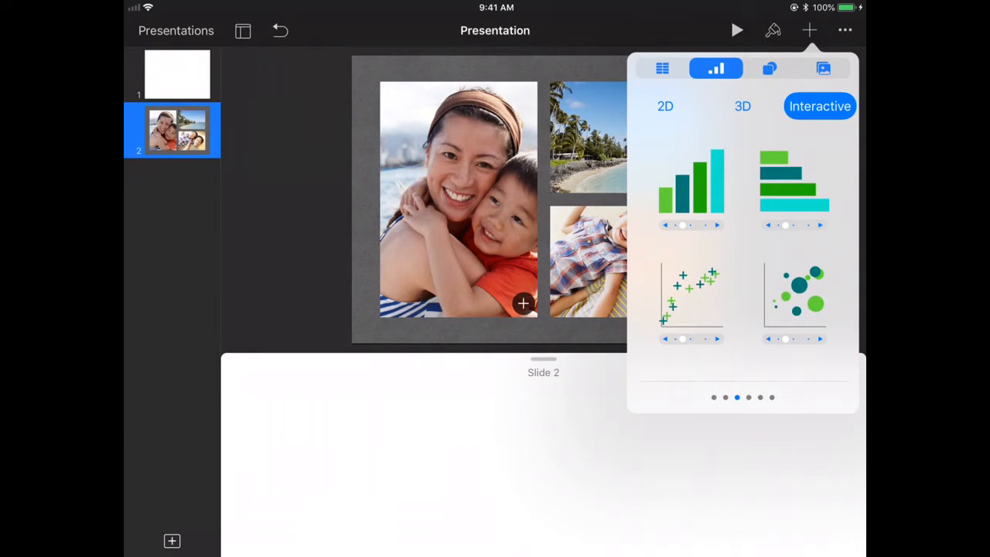
pyautogui.click(767, 68)
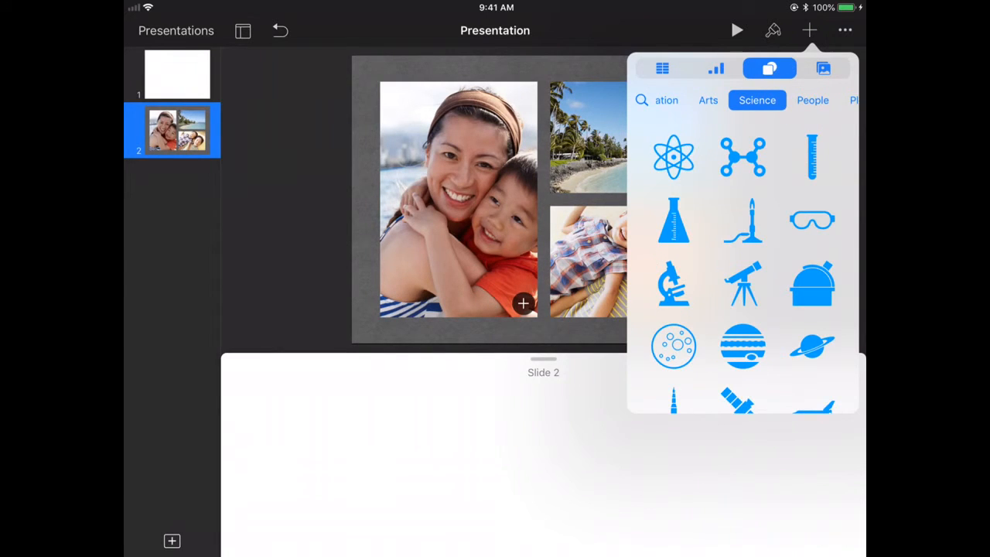
# Scroll shape categories, search for 'School', and insert the school shape on slide 2
pyautogui.scroll(-3)
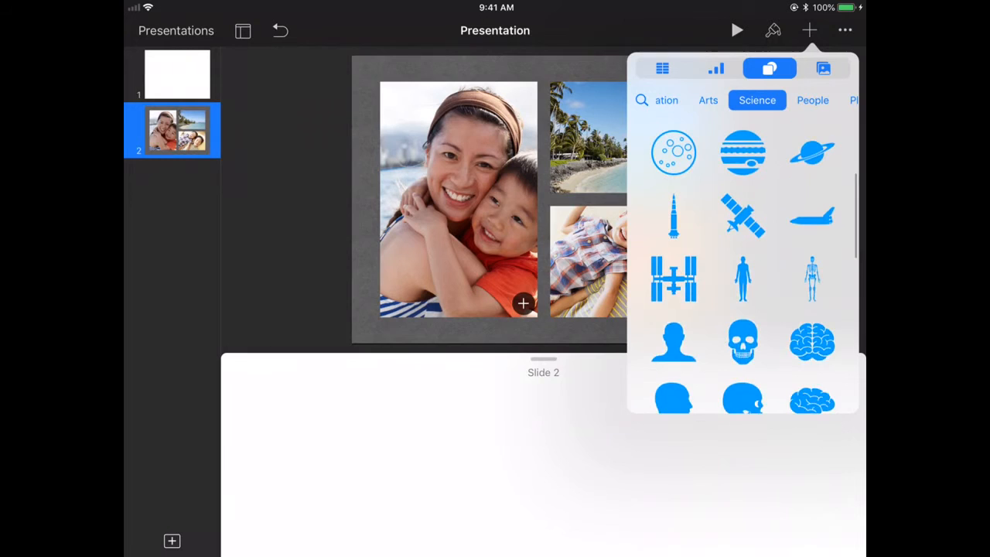
pyautogui.scroll(-3)
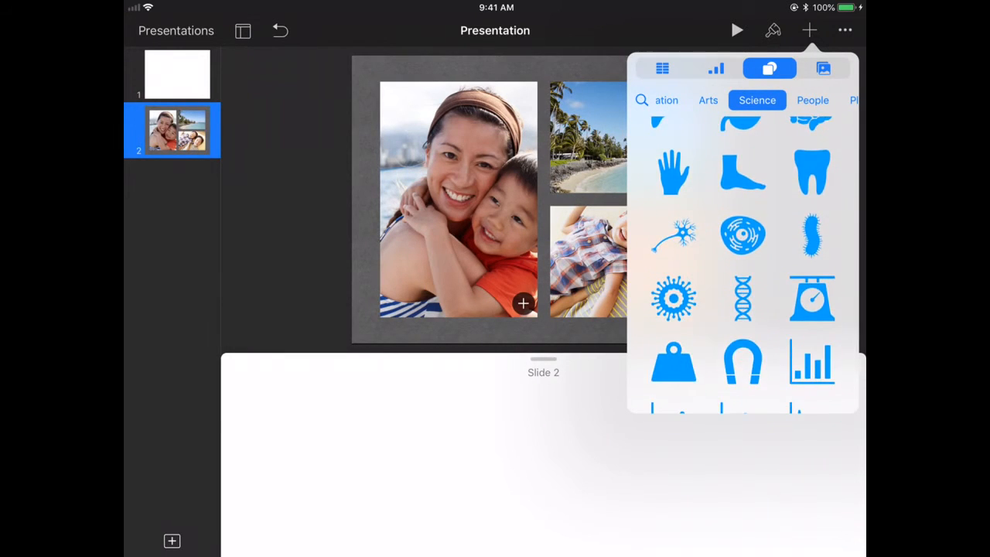
pyautogui.scroll(-3)
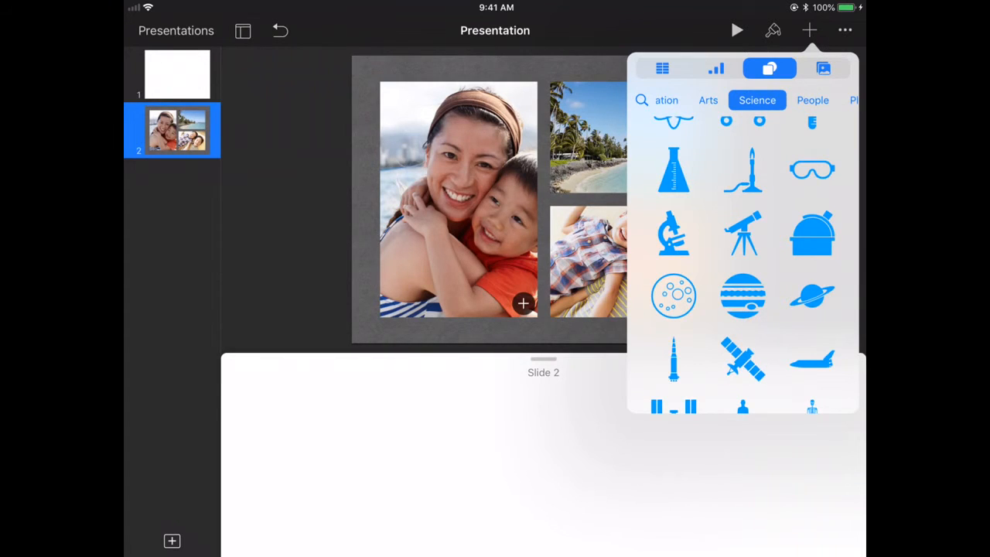
pyautogui.click(788, 99)
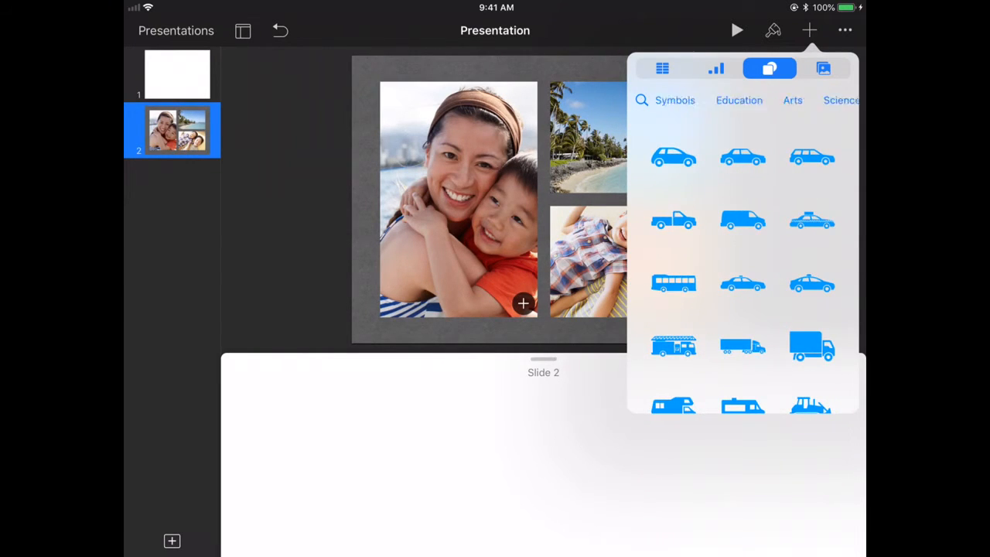
pyautogui.click(721, 99)
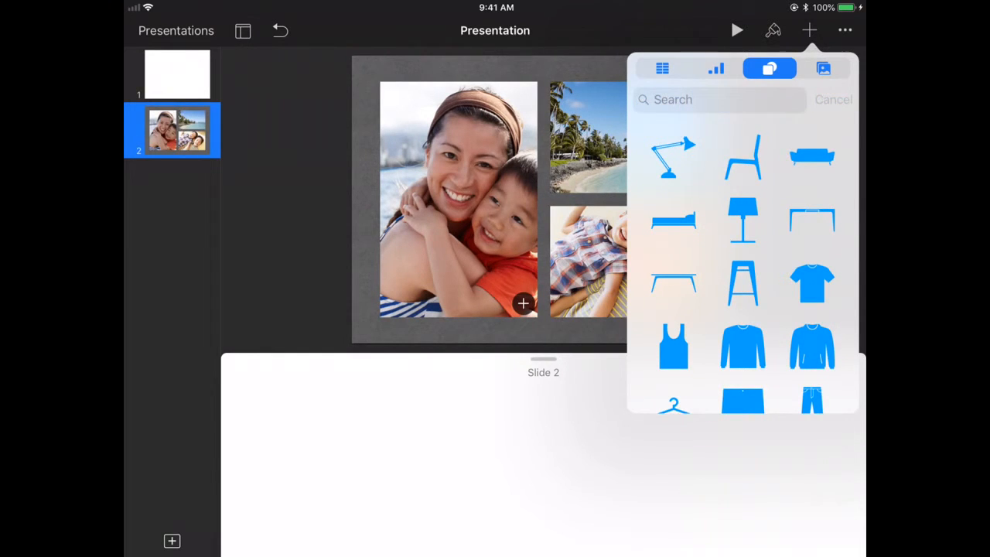
pyautogui.write('S')
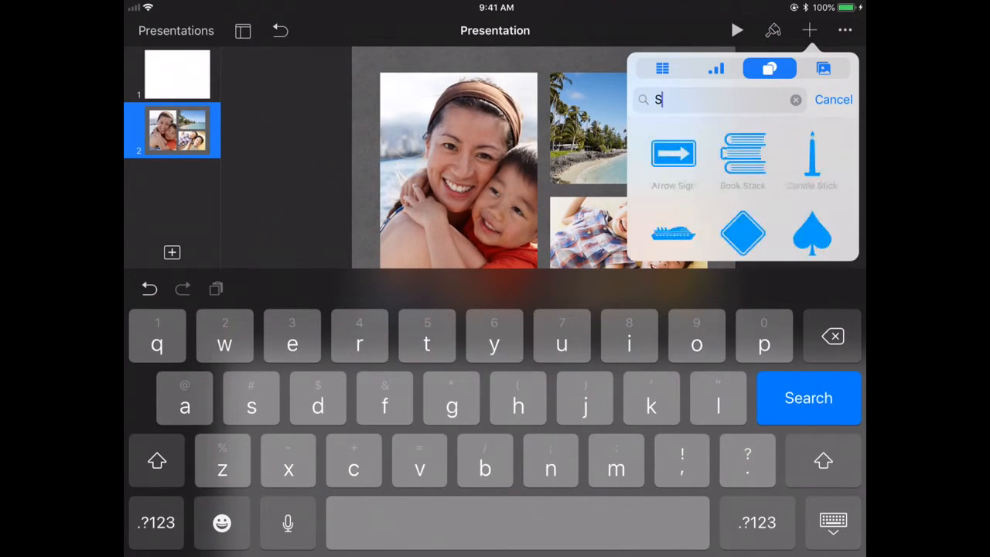
pyautogui.write('chool')
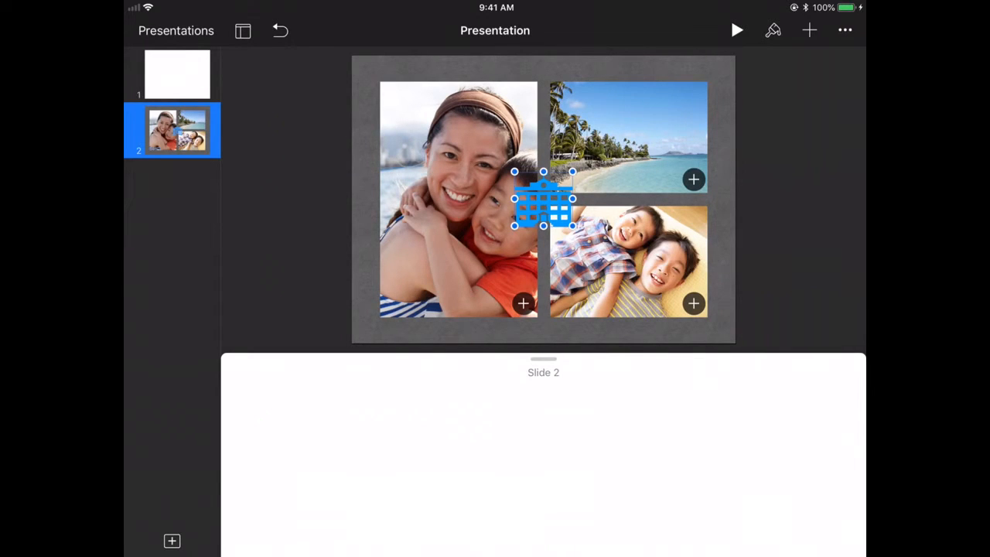
pyautogui.click(808, 31)
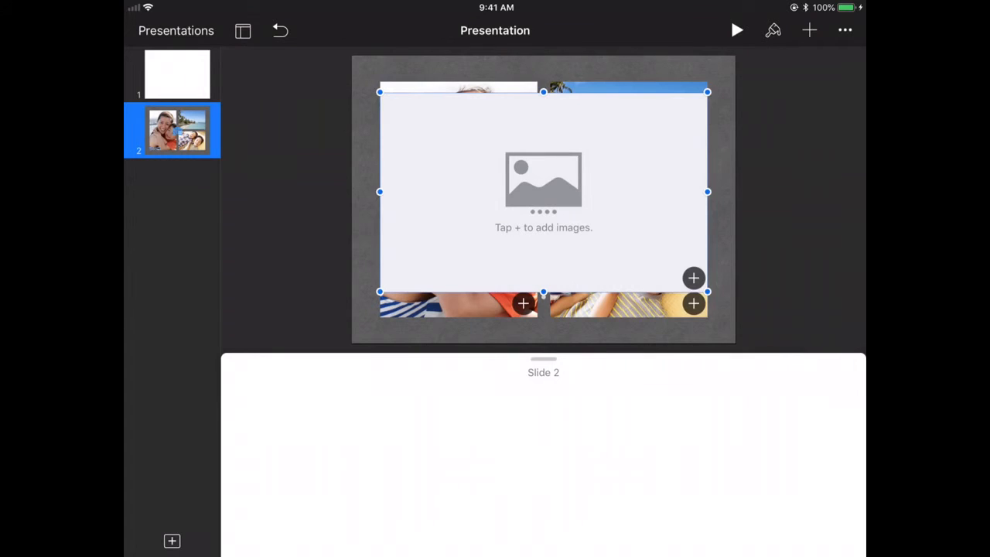
# Insert an Image Gallery from the media list over the photo collage
pyautogui.click(807, 31)
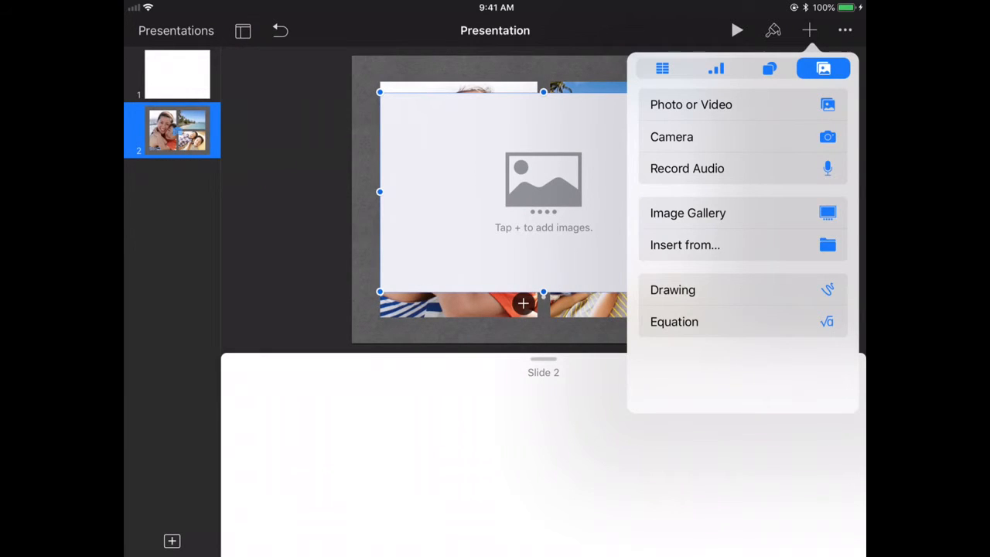
pyautogui.click(683, 244)
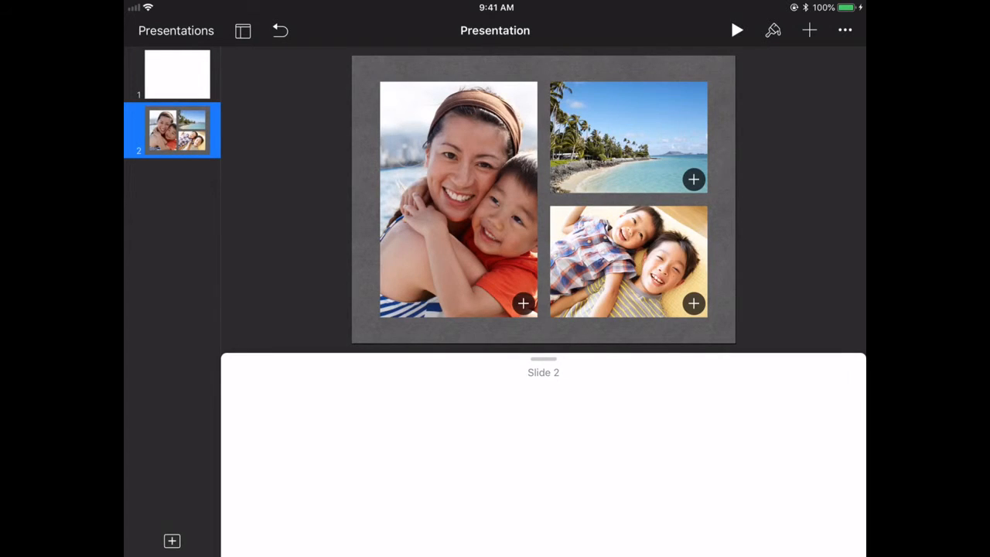
# Enter animation mode via Transitions and Builds from the More menu
pyautogui.click(845, 30)
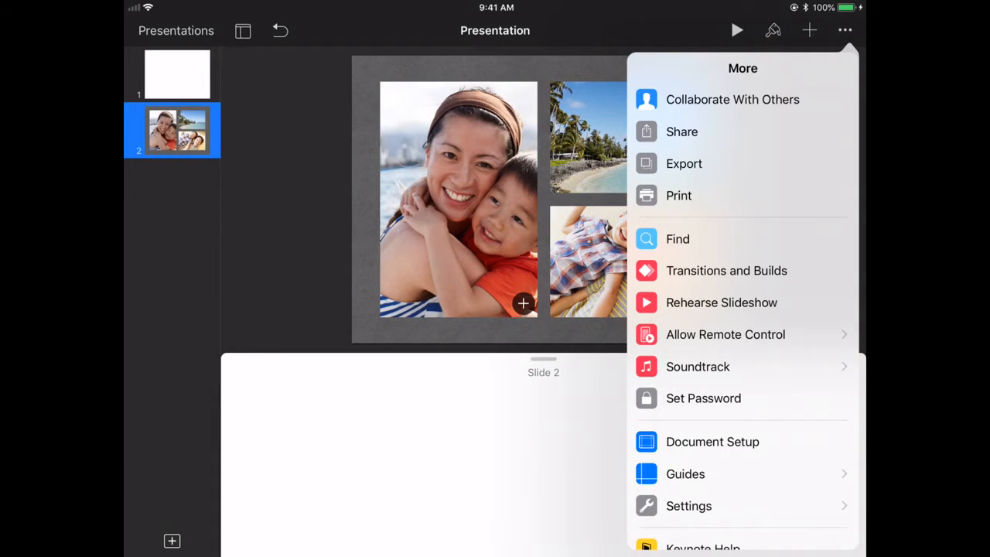
pyautogui.scroll(-3)
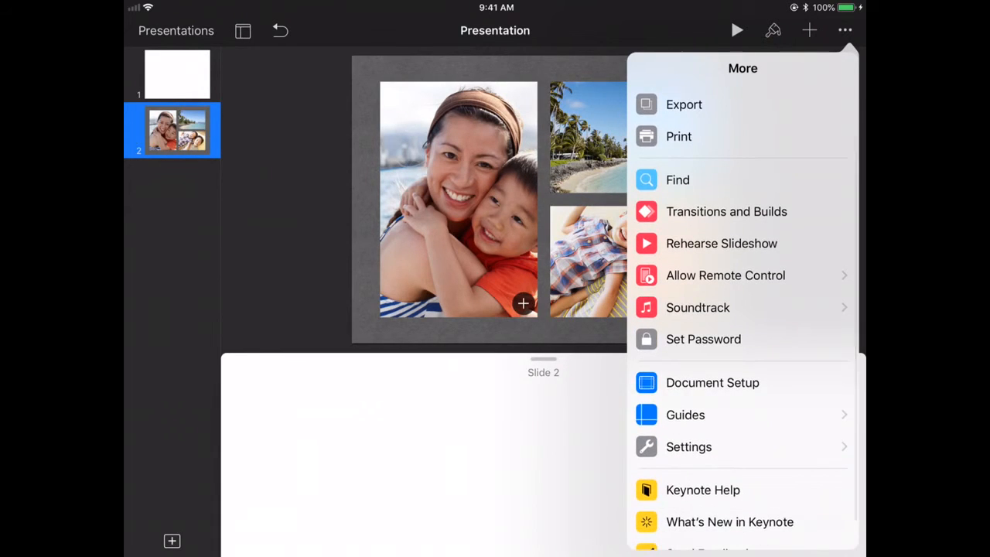
pyautogui.click(725, 210)
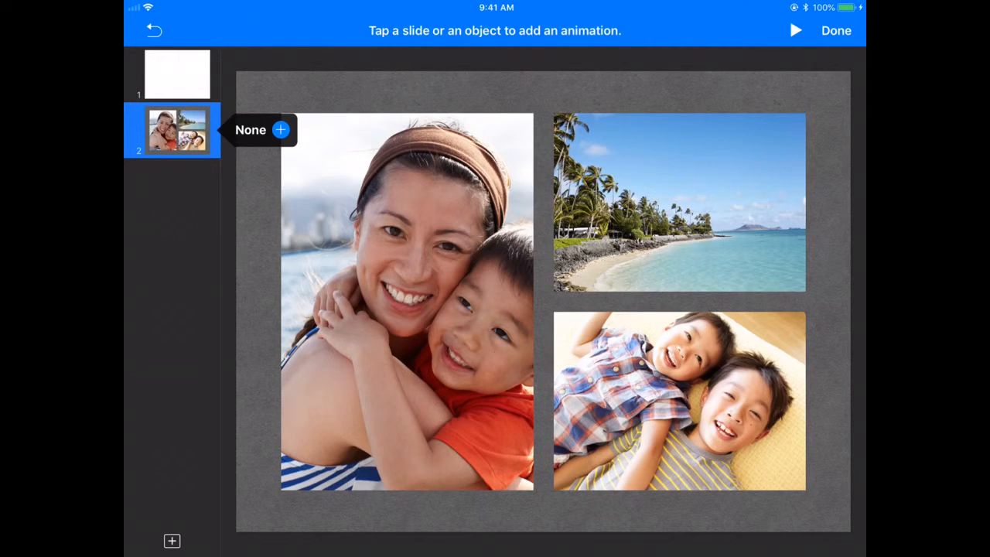
# Give the large mother-and-child photo a Comet build-in starting on tap, then finish animating
pyautogui.click(405, 310)
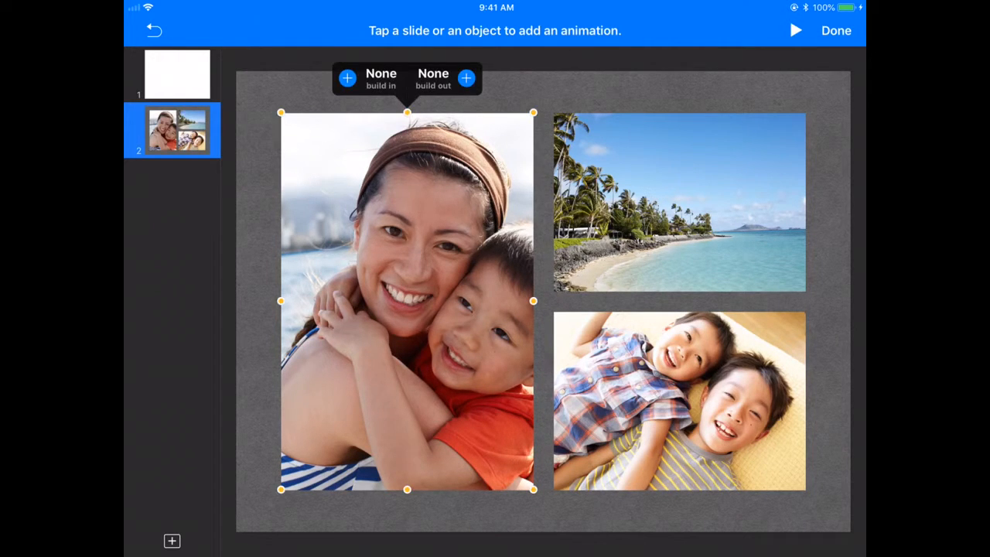
pyautogui.click(347, 79)
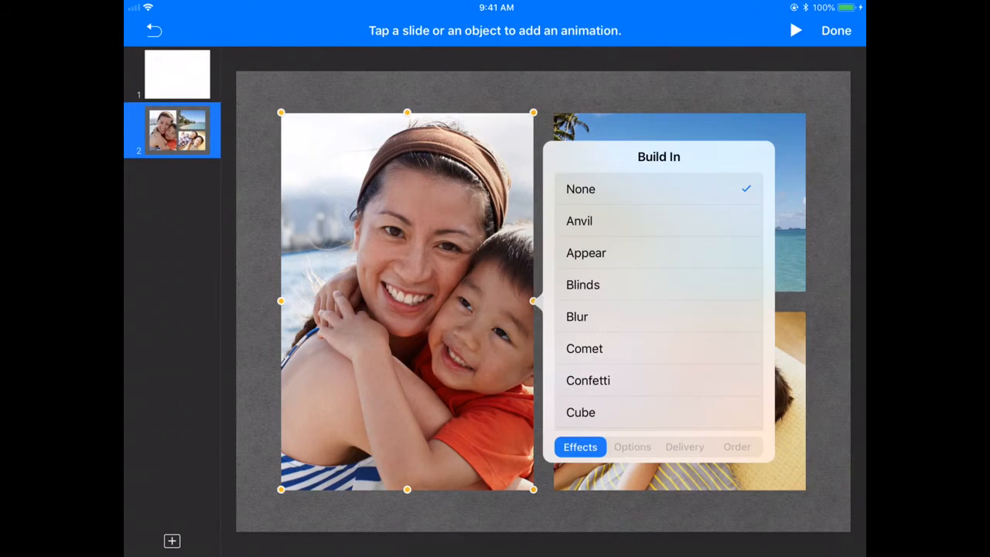
pyautogui.scroll(-3)
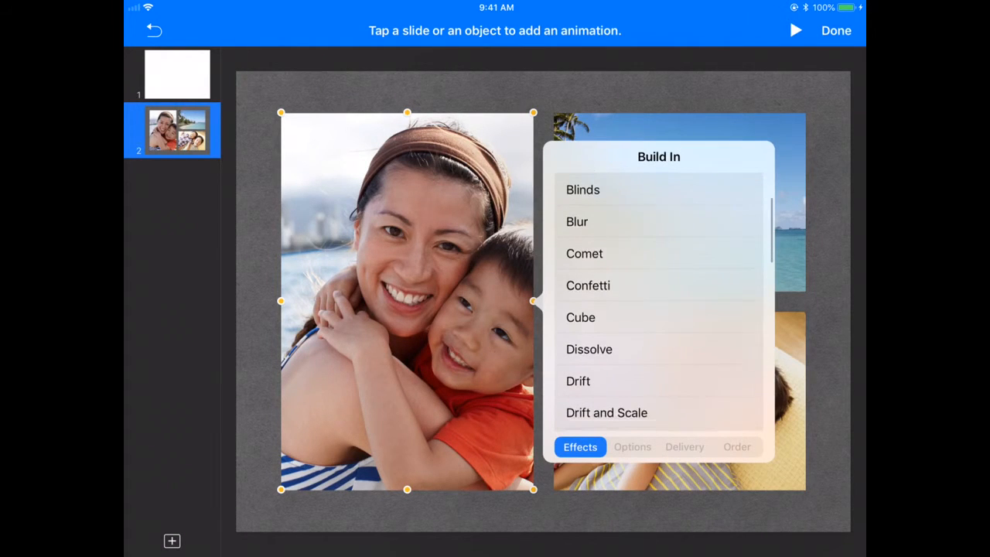
pyautogui.click(585, 254)
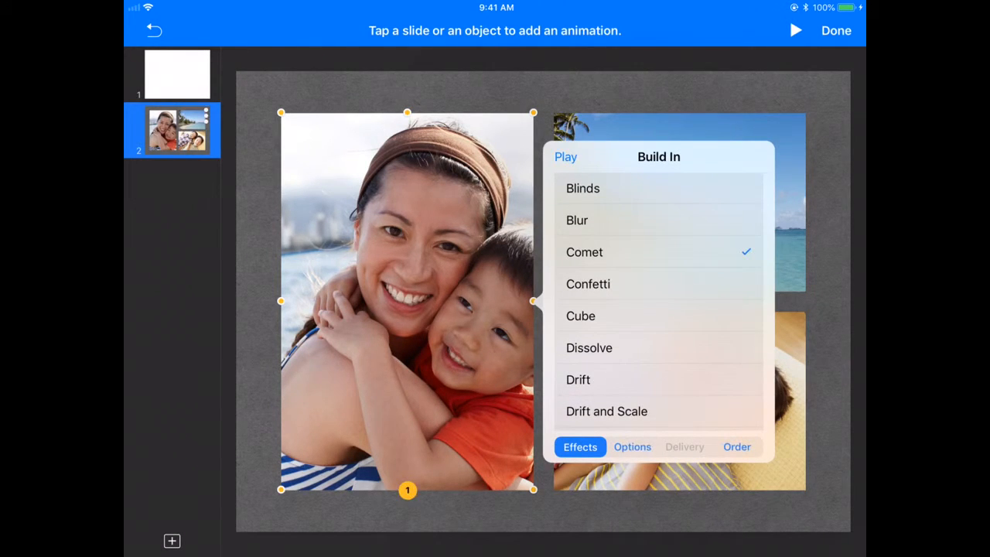
pyautogui.click(631, 446)
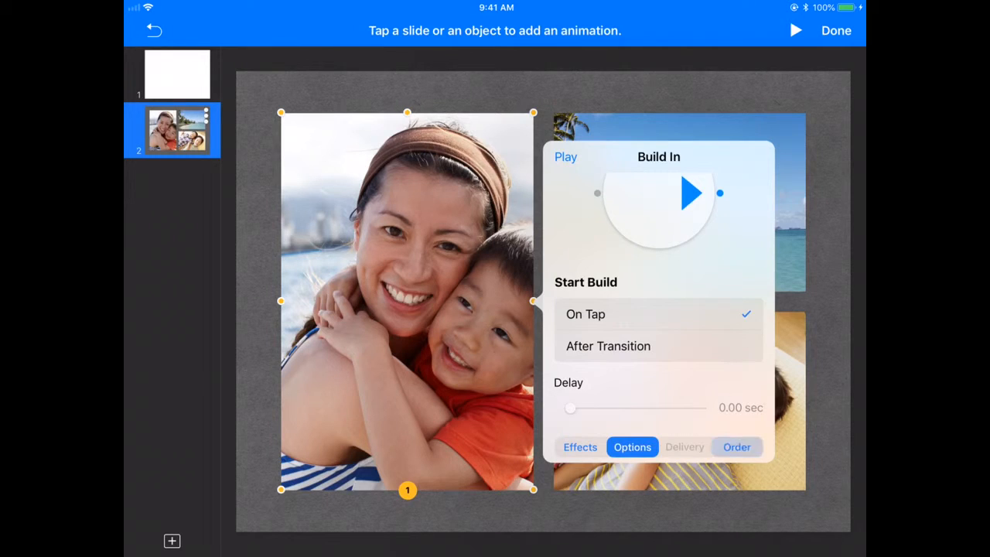
pyautogui.click(736, 446)
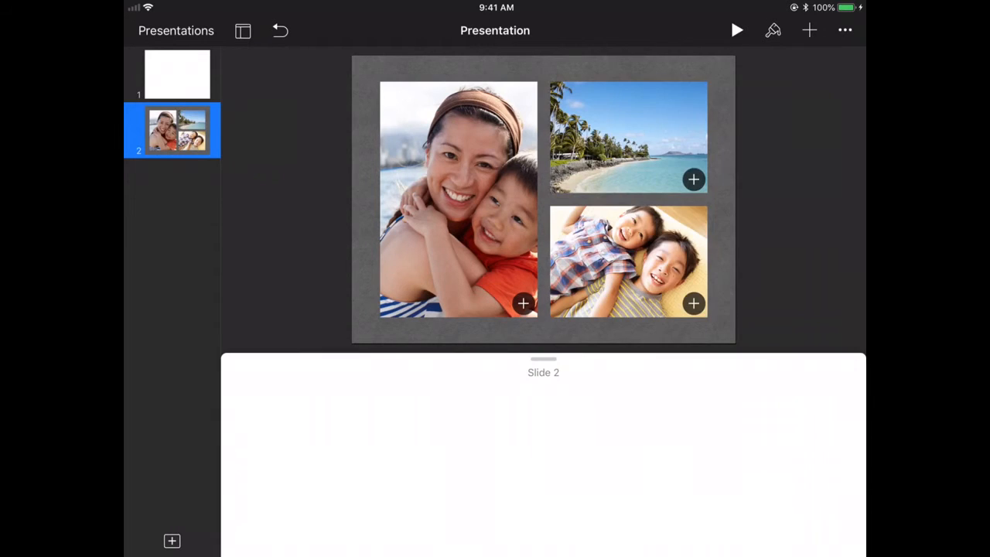
# Review the Guides settings (center and spacing on, edge off) and return to the More list
pyautogui.click(845, 31)
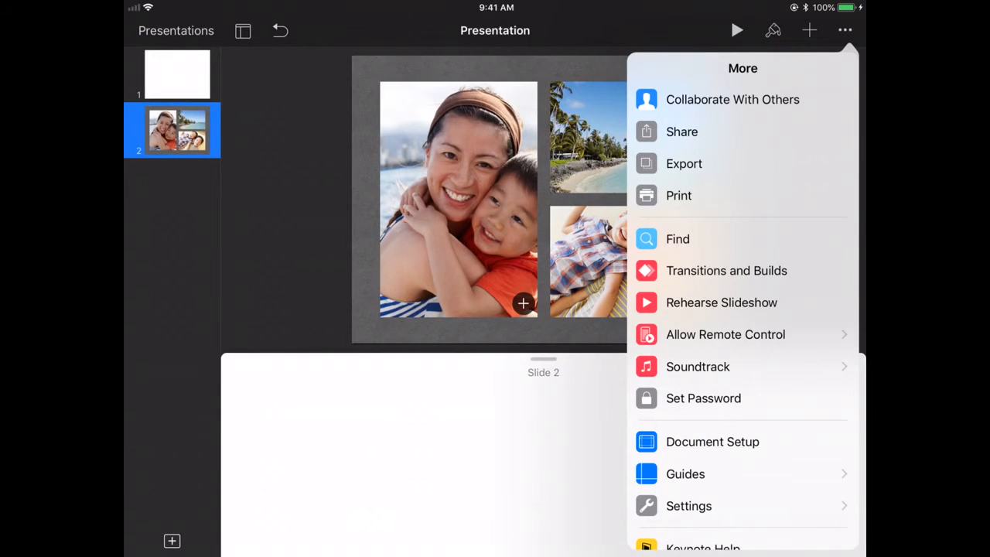
pyautogui.scroll(-3)
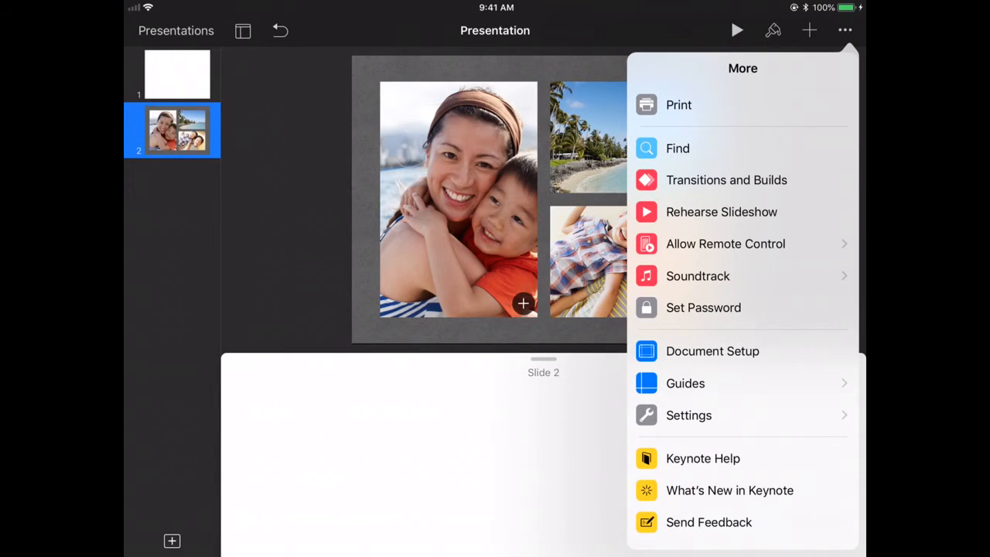
pyautogui.click(685, 384)
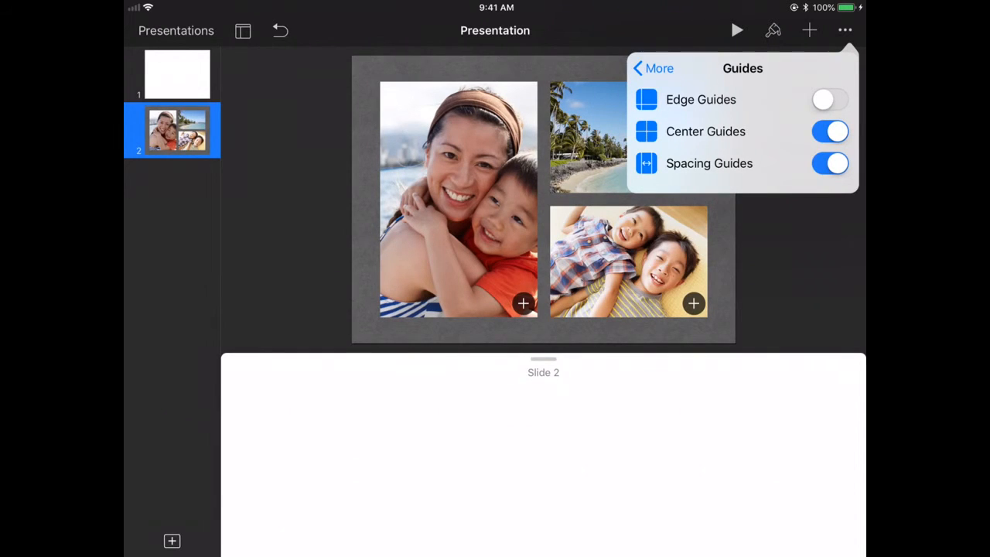
pyautogui.click(652, 68)
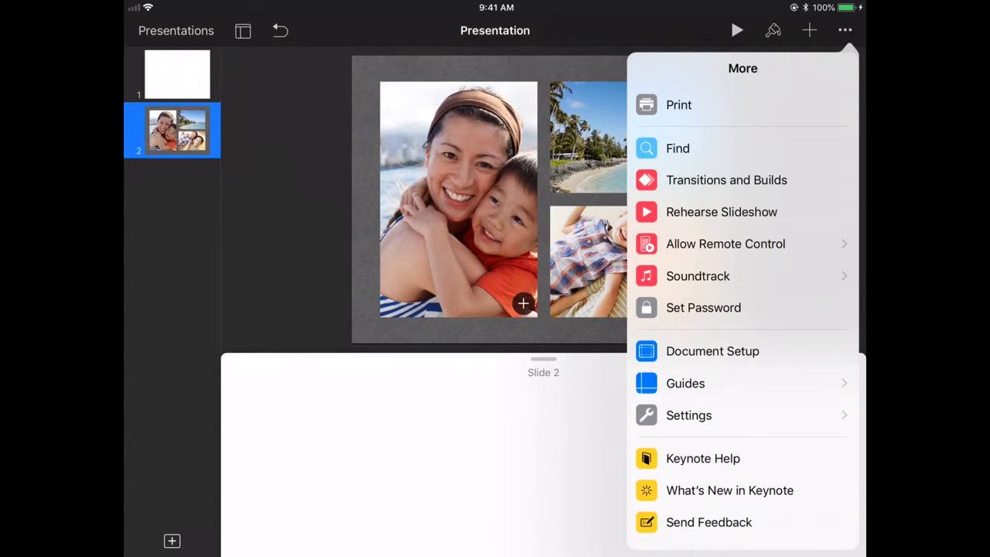
pyautogui.scroll(-3)
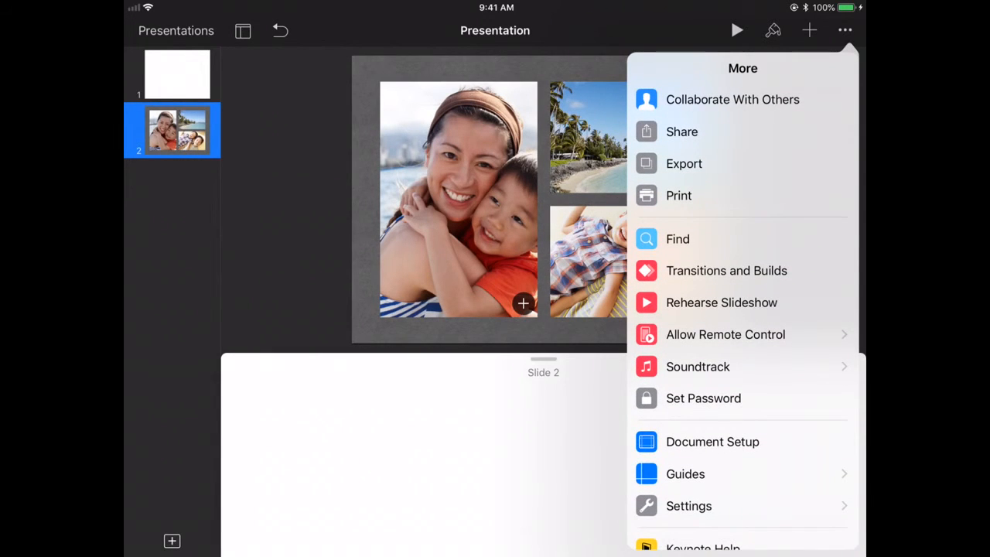
# Explore Export through a file format and the share sheet, then cancel without sending
pyautogui.click(684, 164)
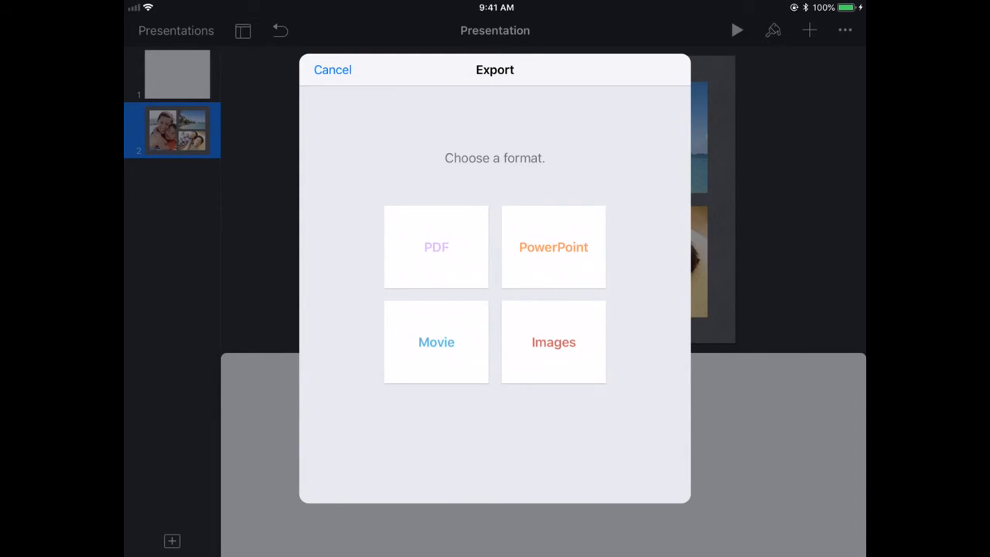
pyautogui.click(436, 248)
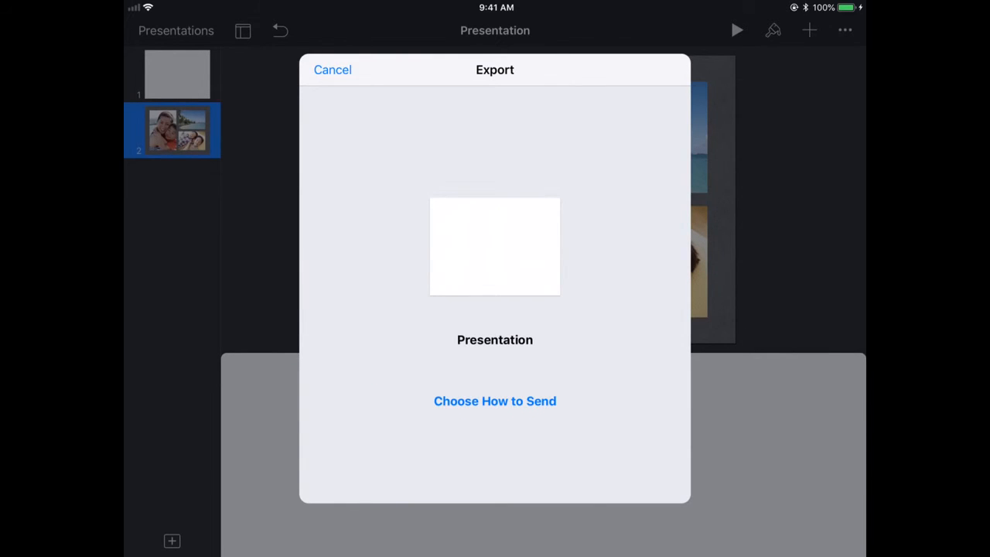
pyautogui.click(494, 402)
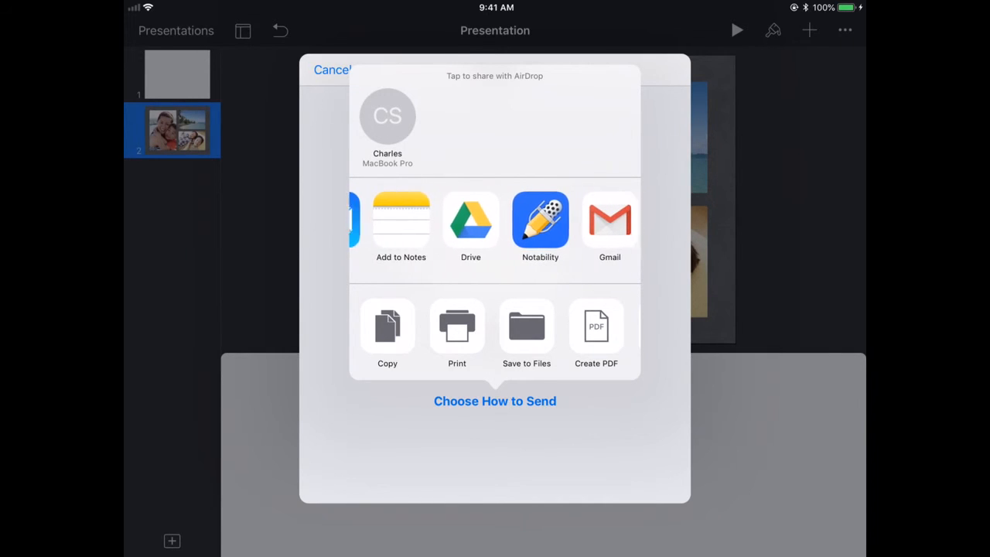
pyautogui.hscroll(-3)
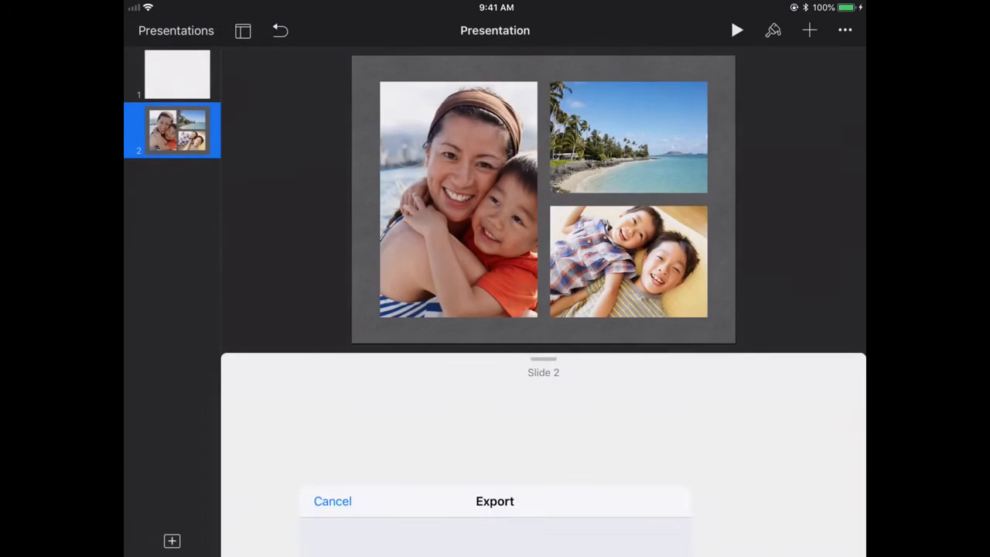
pyautogui.click(331, 501)
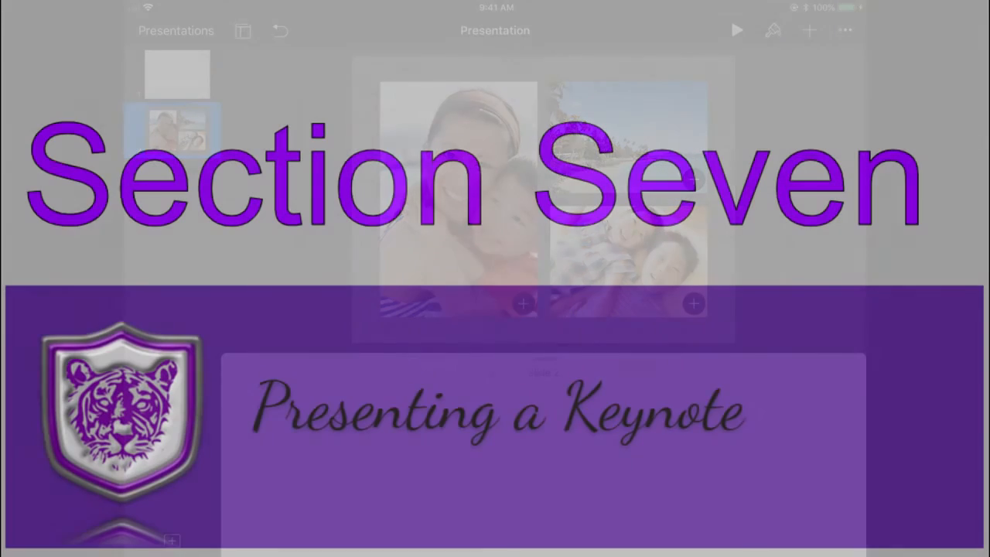
# Start playing the presentation as a full-screen slideshow from slide 2
pyautogui.click(174, 74)
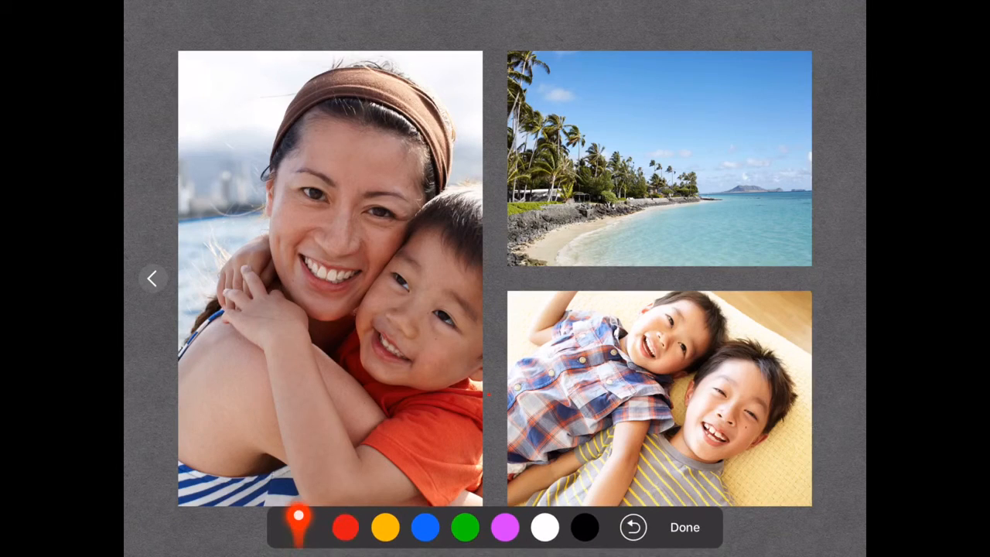
# Draw a yellow freehand loop on the blank slide during the slideshow
pyautogui.click(696, 283)
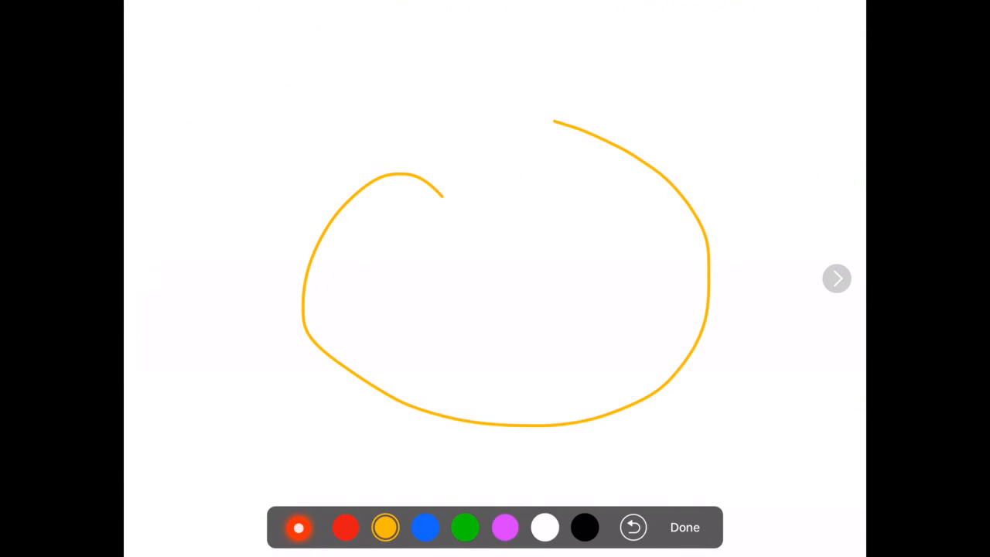
pyautogui.moveTo(554, 124); pyautogui.dragTo(340, 216)
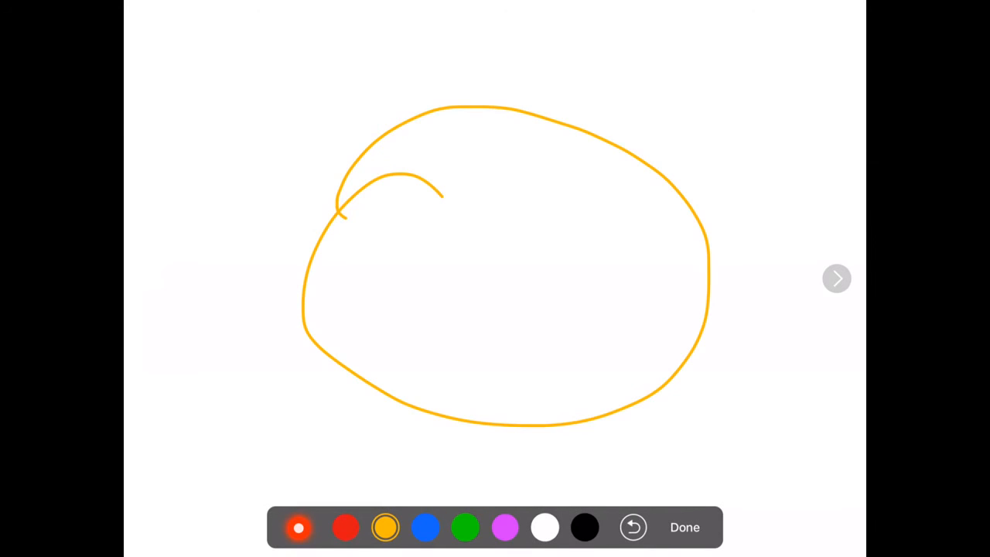